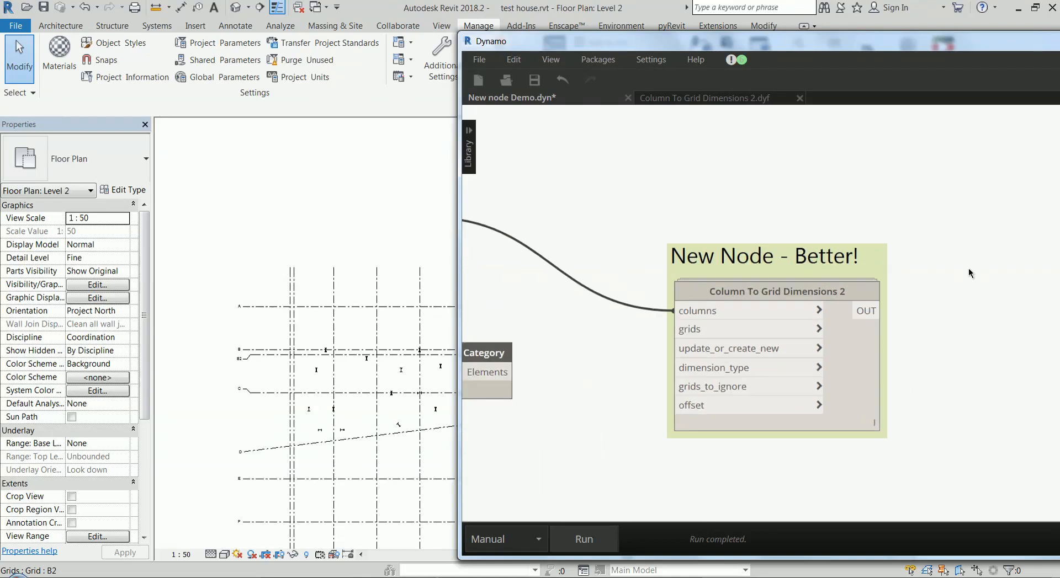
# Step: Wire a second Select Columns node into Column To Grid Dimensions 2 and run the graph
pyautogui.click(318, 422)
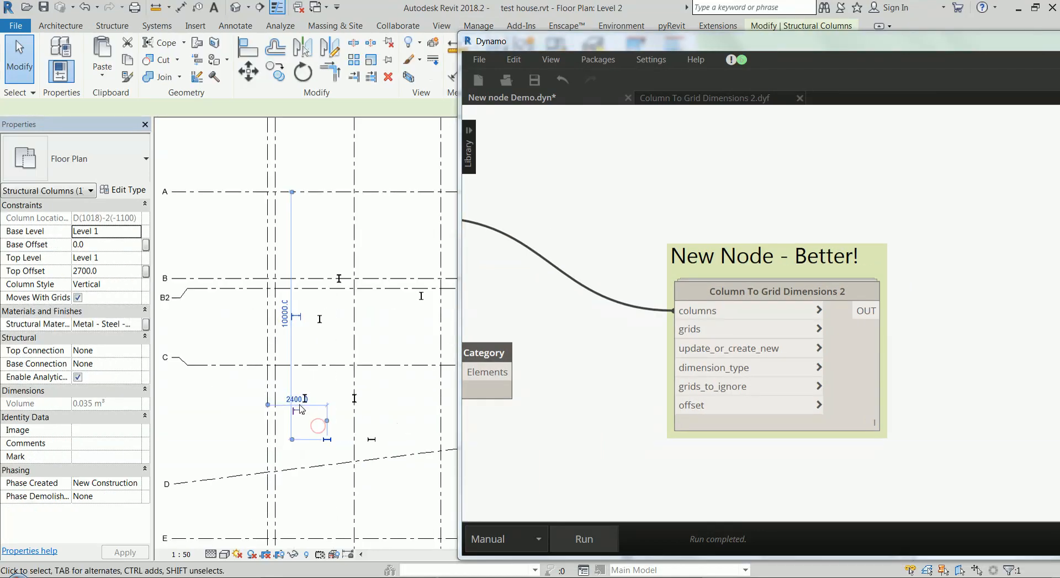
pyautogui.click(420, 338)
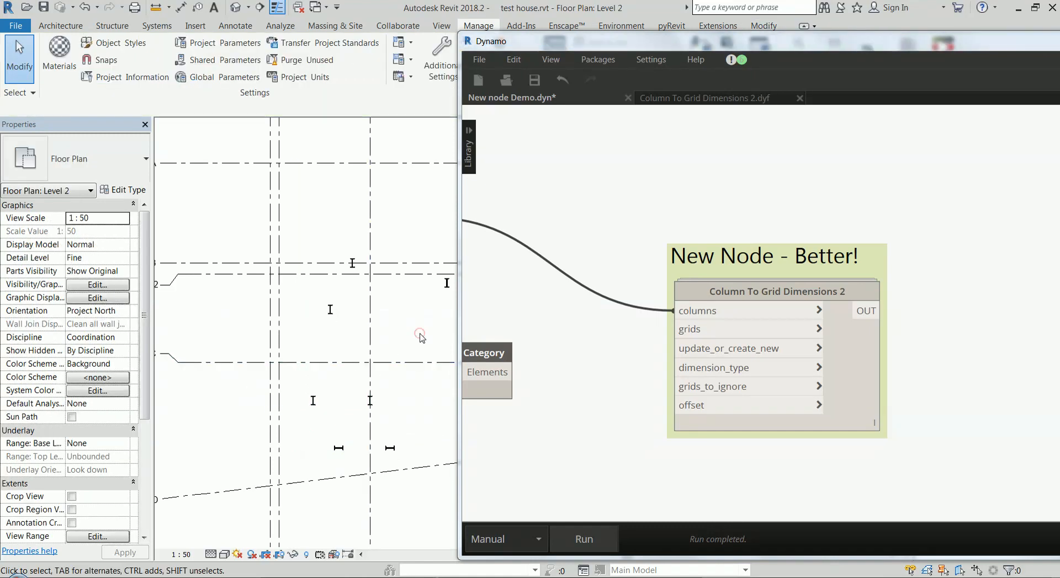
pyautogui.moveTo(421, 338)
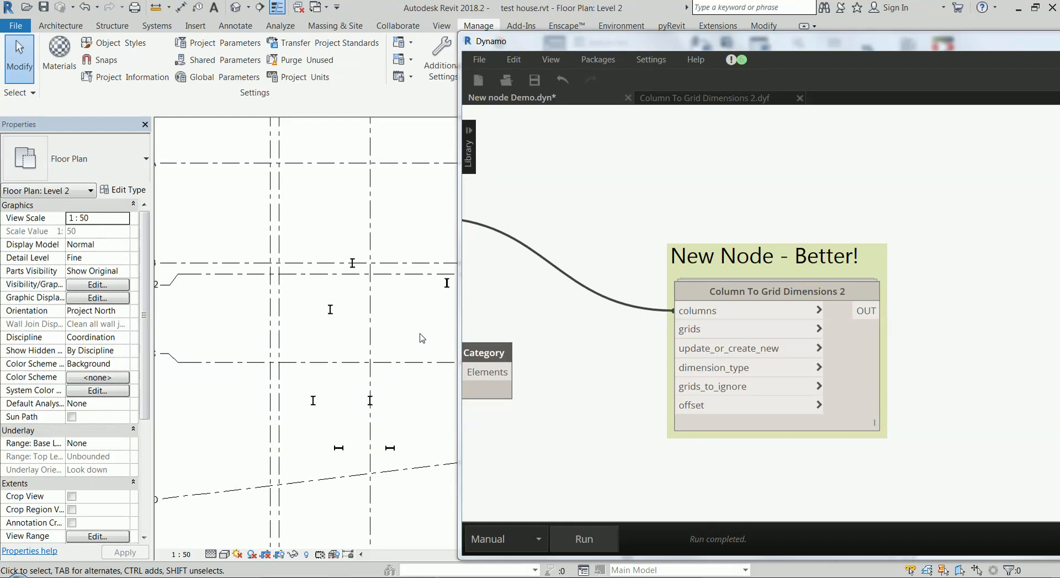
pyautogui.moveTo(538, 386)
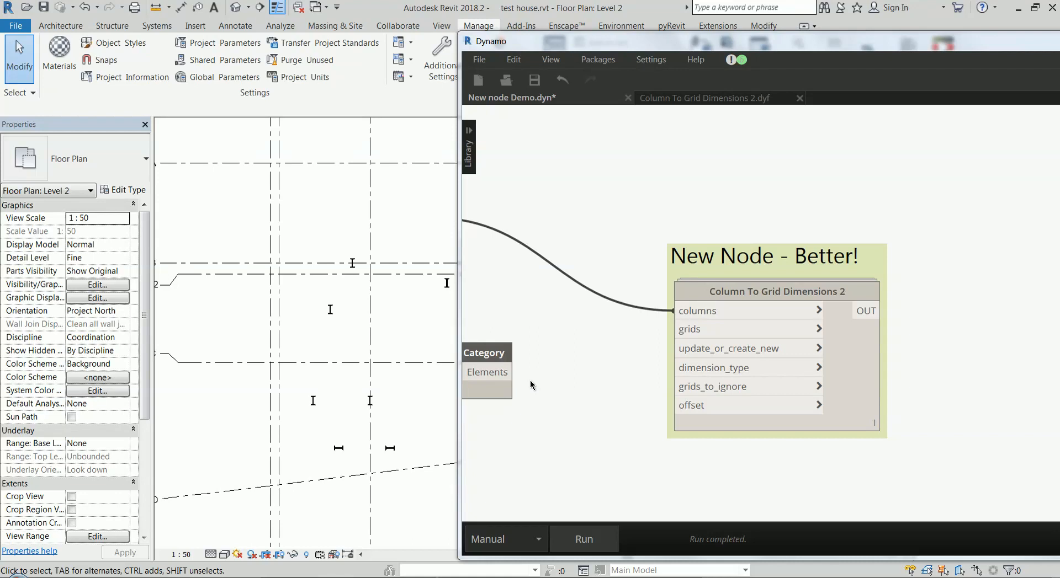
pyautogui.moveTo(487, 365)
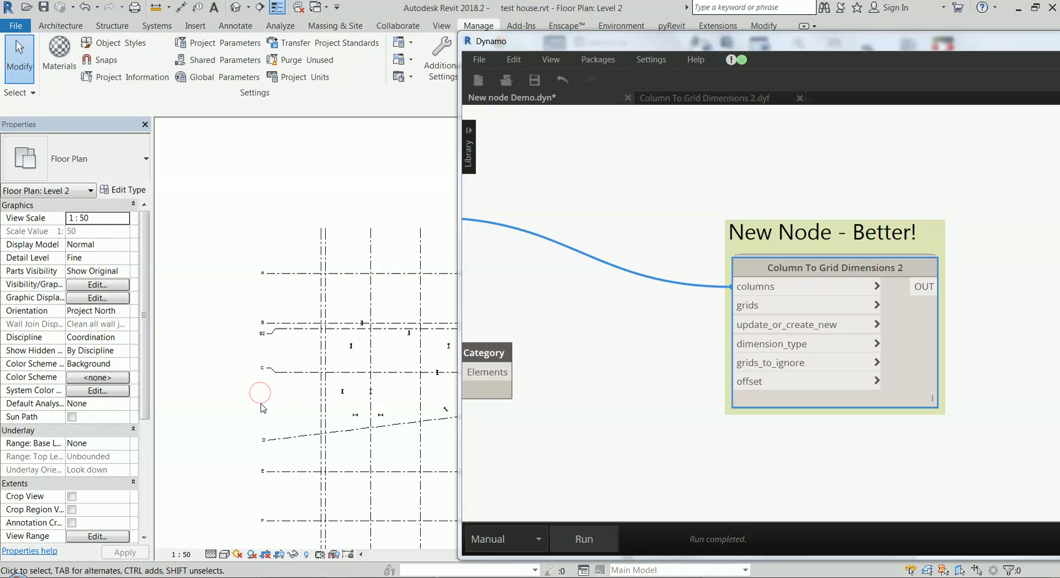
pyautogui.click(583, 539)
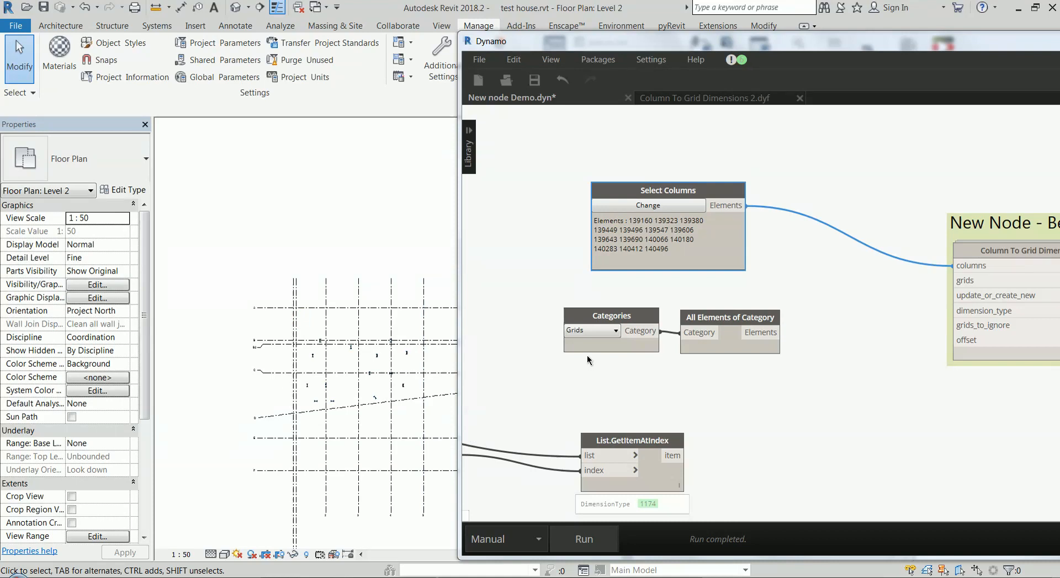
pyautogui.moveTo(527, 172)
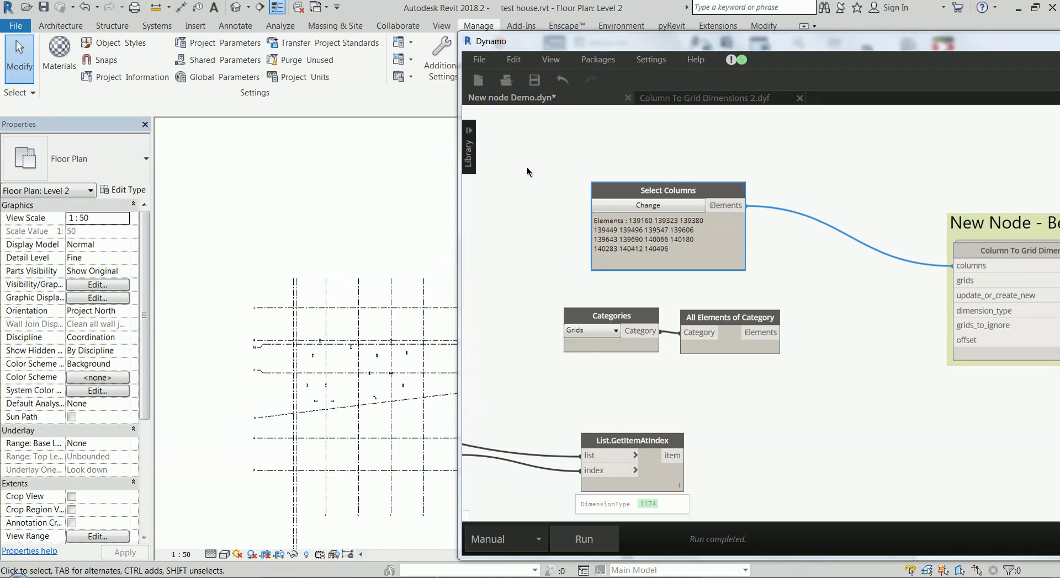
pyautogui.moveTo(476, 172)
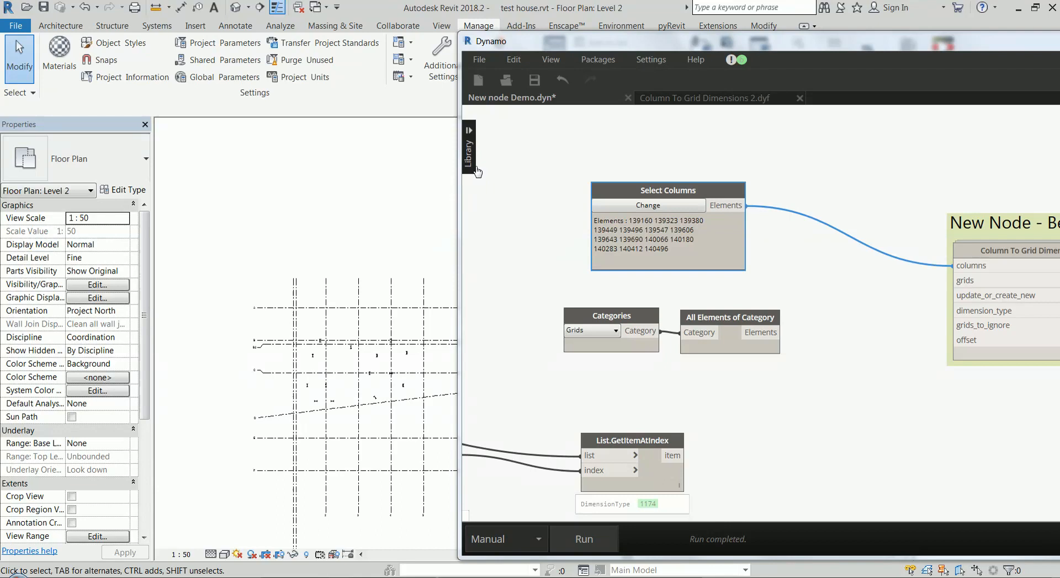
pyautogui.moveTo(322, 367)
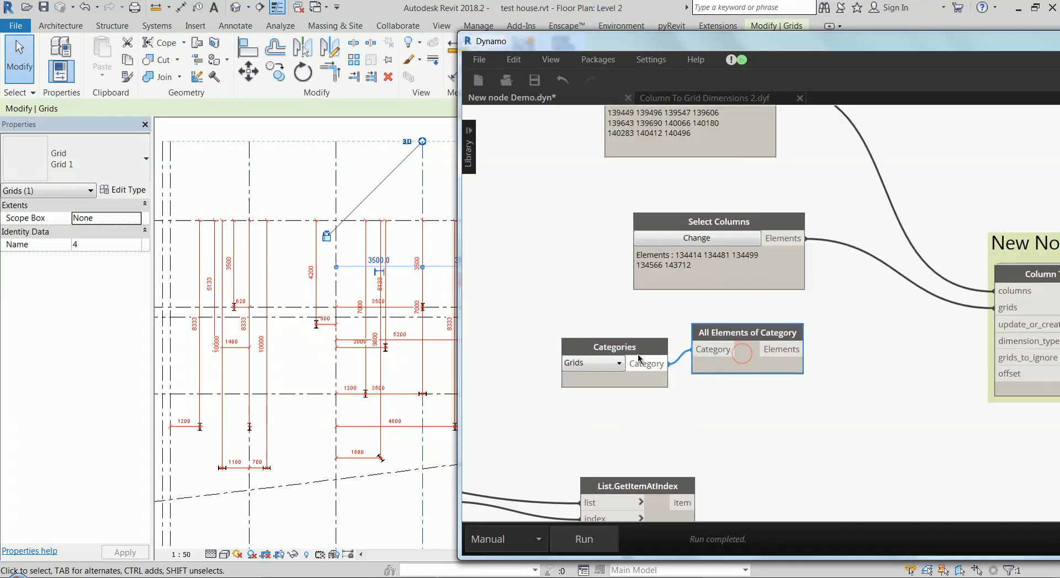
# Step: Connect All Elements of Category (Grids) to the grids port and rerun the graph
pyautogui.click(612, 340)
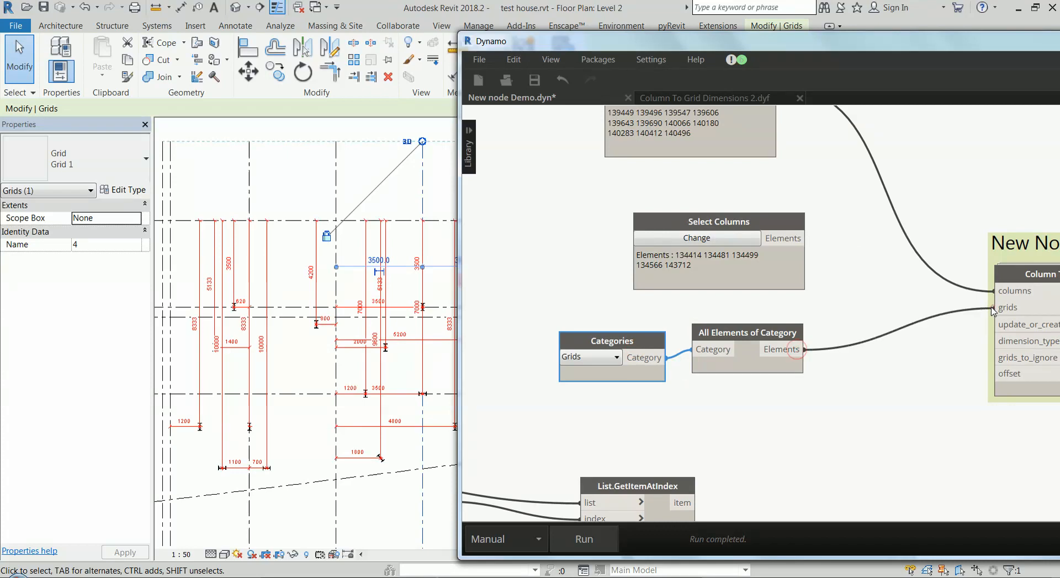
pyautogui.click(583, 540)
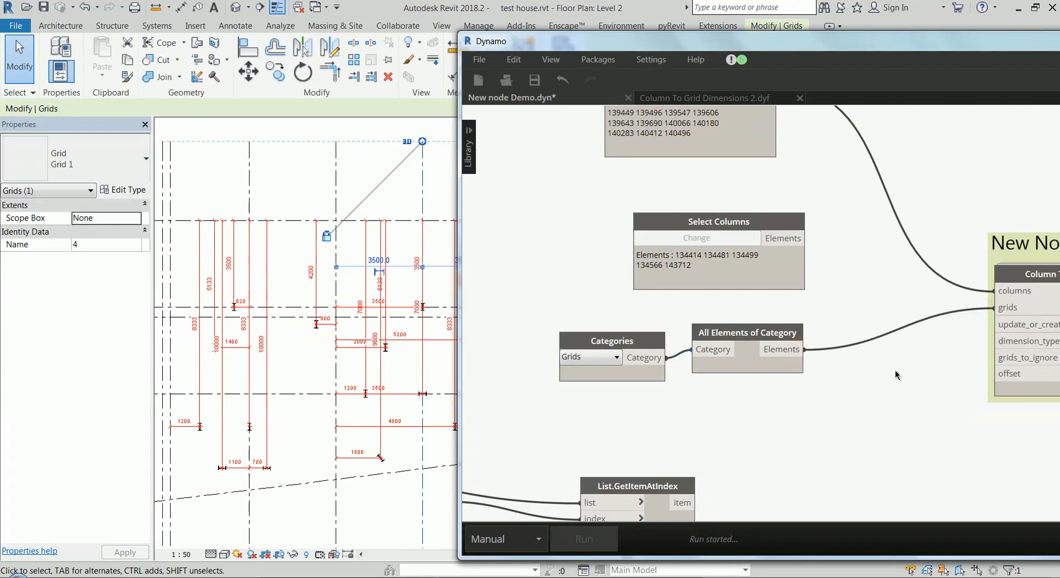
pyautogui.click(583, 539)
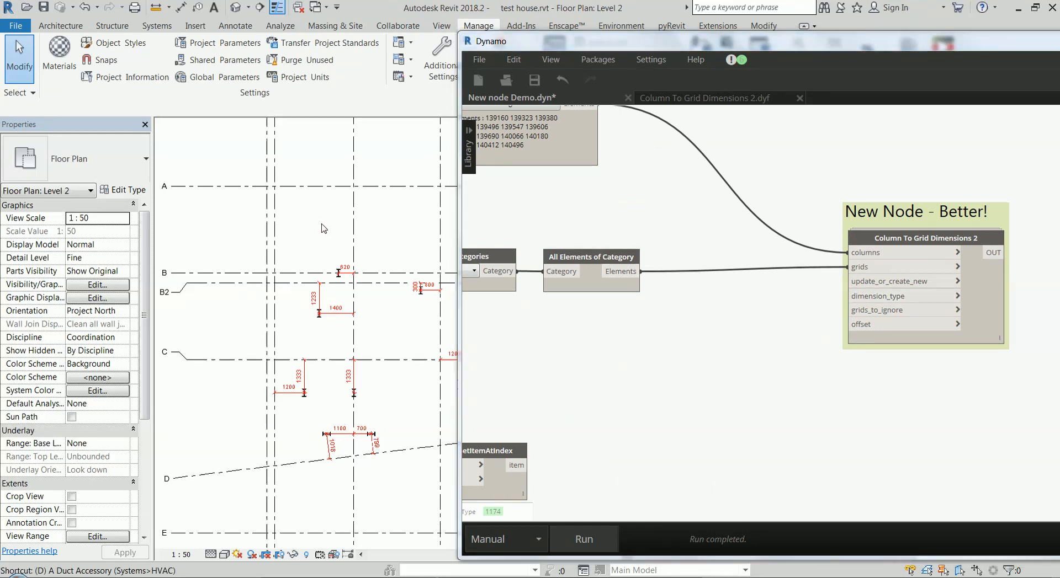
# Step: Dismiss the save reminder and choose Linear Dimension Style: Arrow for aligned dimensions
pyautogui.click(44, 7)
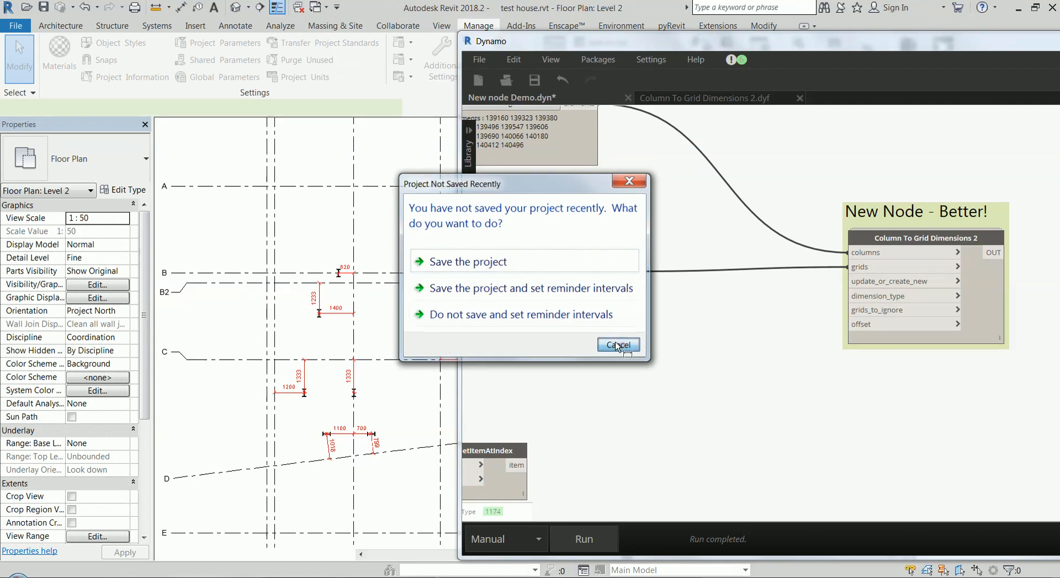
pyautogui.click(616, 346)
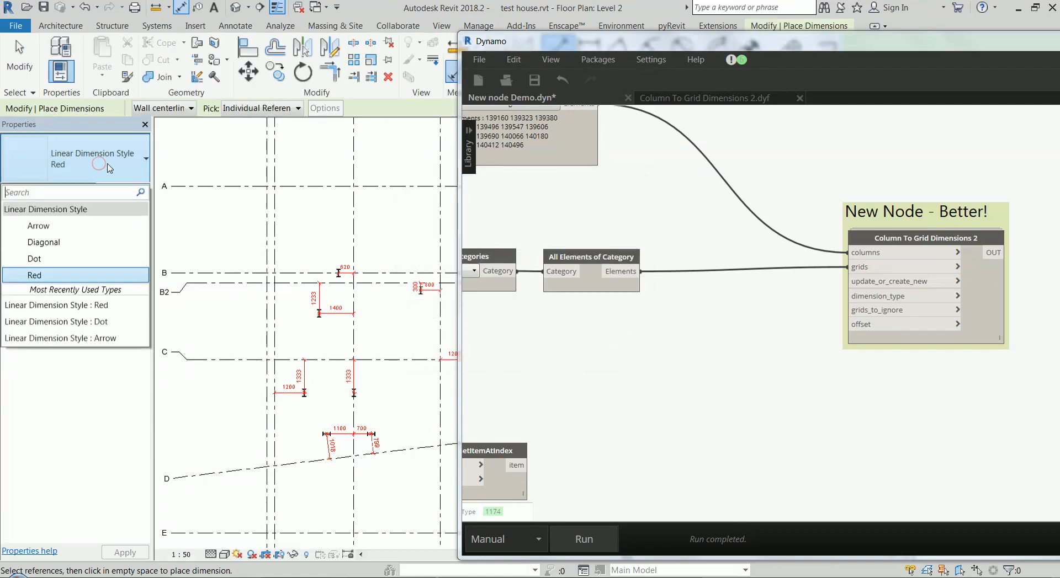
pyautogui.moveTo(38, 226)
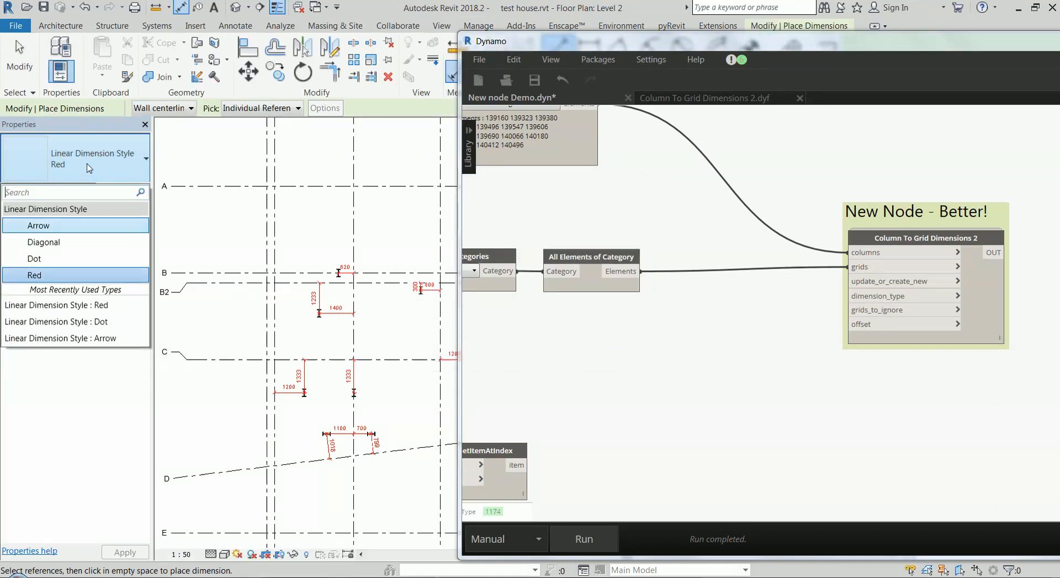
pyautogui.moveTo(70, 225)
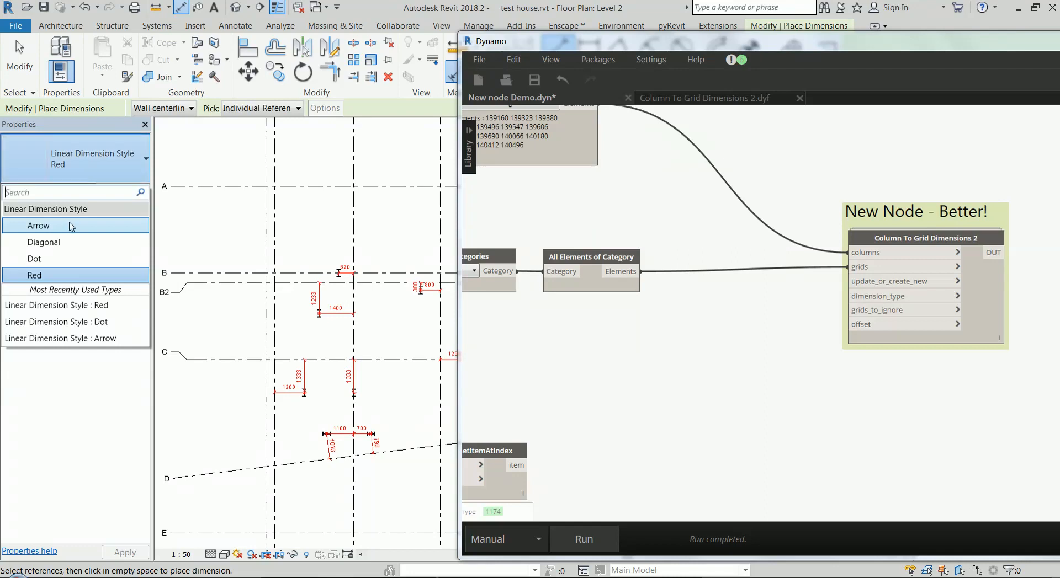
pyautogui.click(43, 242)
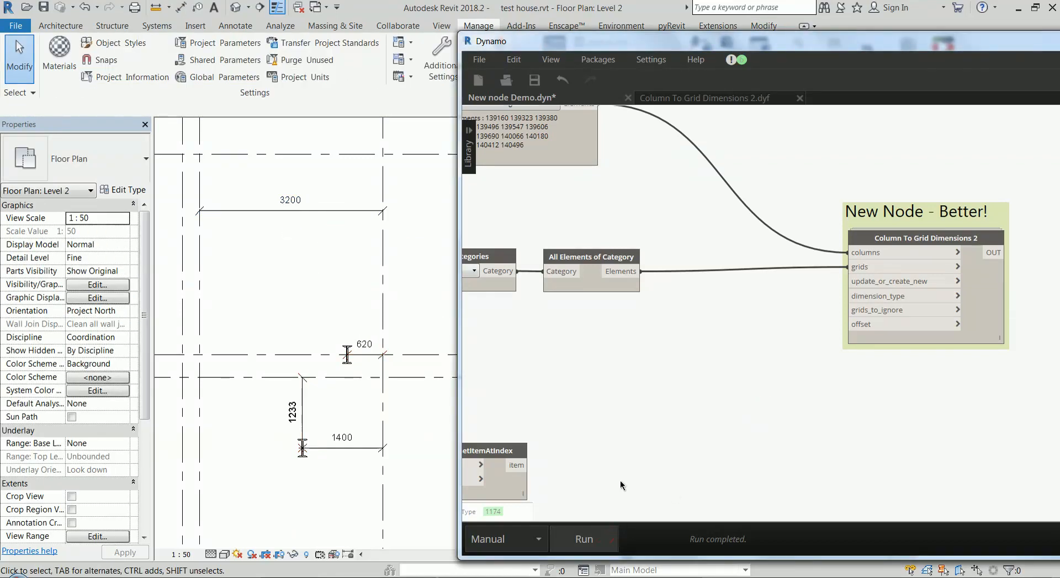
# Step: Point List.GetItemAtIndex at a different DimensionType and rerun so the dimensions turn black
pyautogui.click(342, 445)
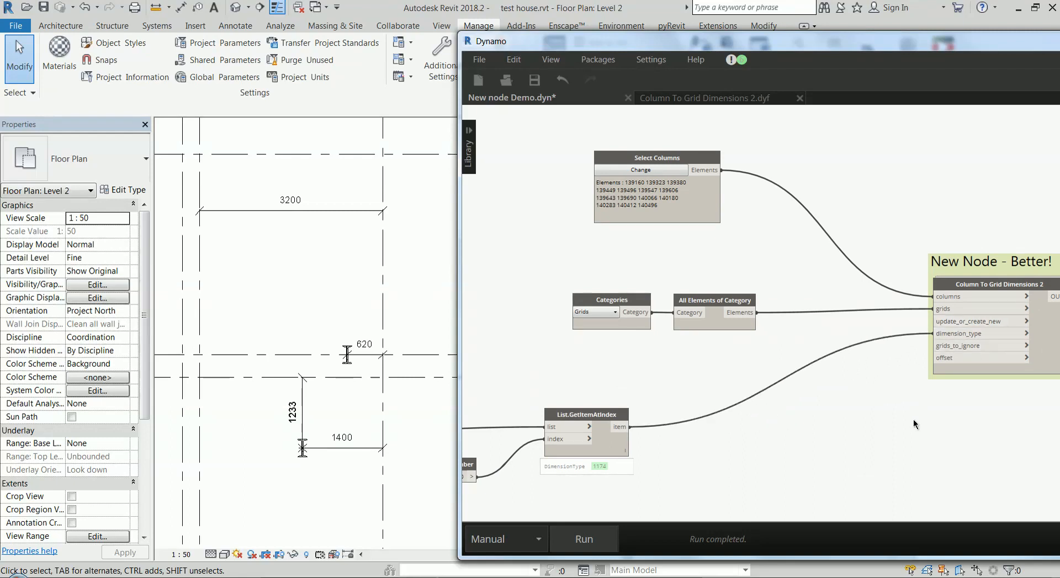
pyautogui.click(582, 539)
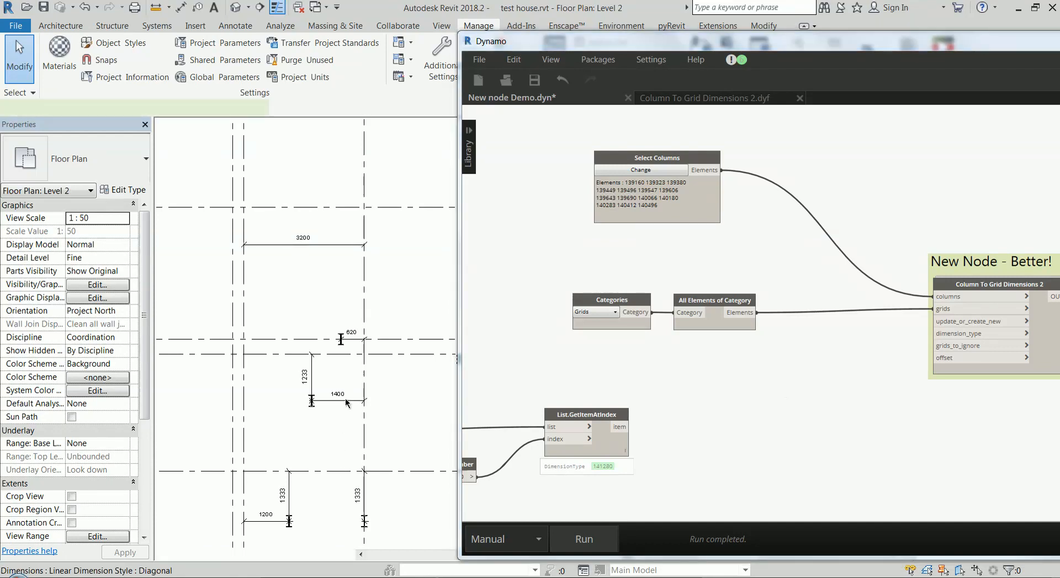
pyautogui.click(337, 394)
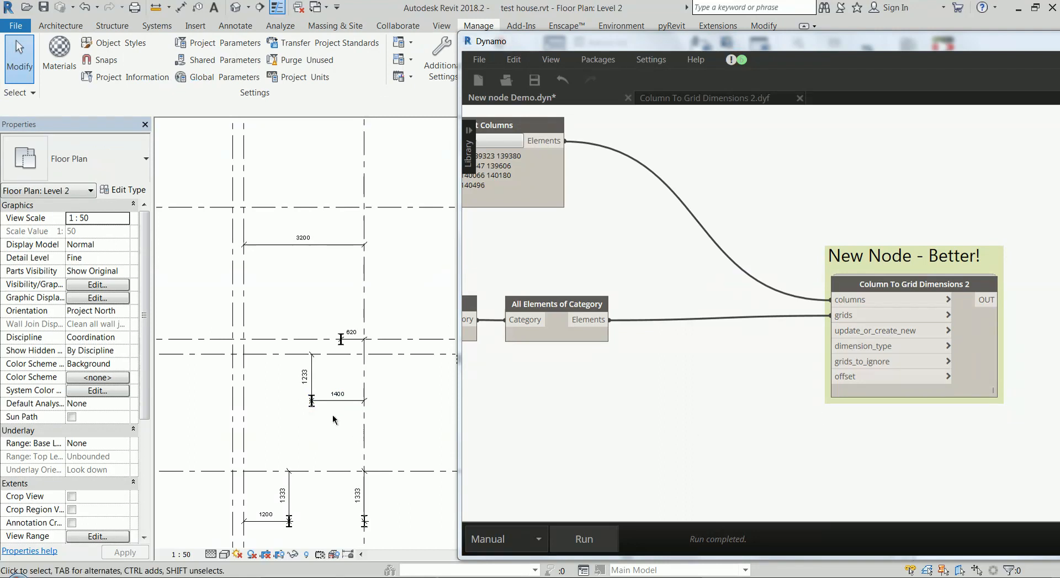
pyautogui.click(311, 404)
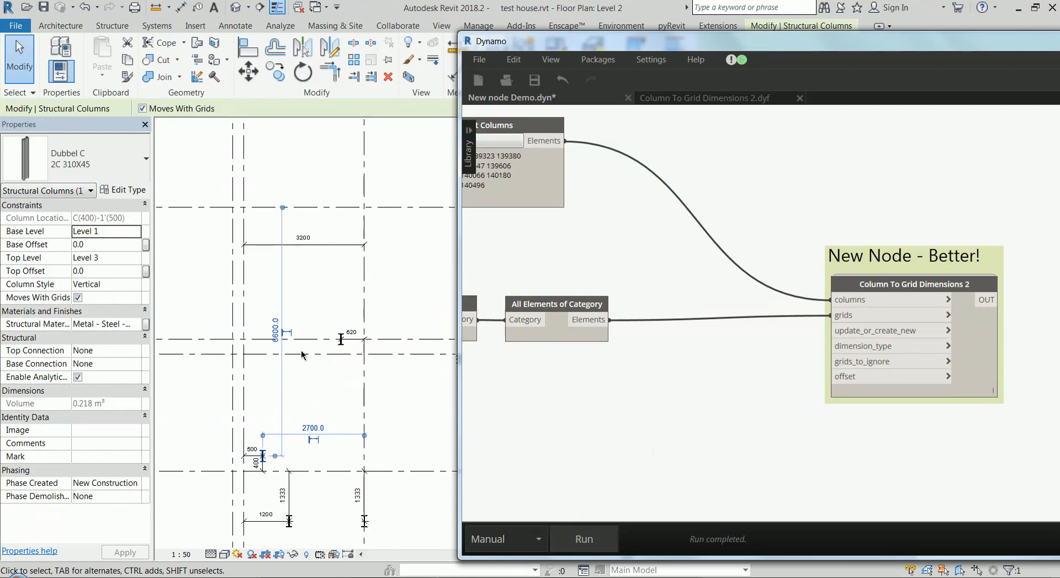
pyautogui.moveTo(382, 386)
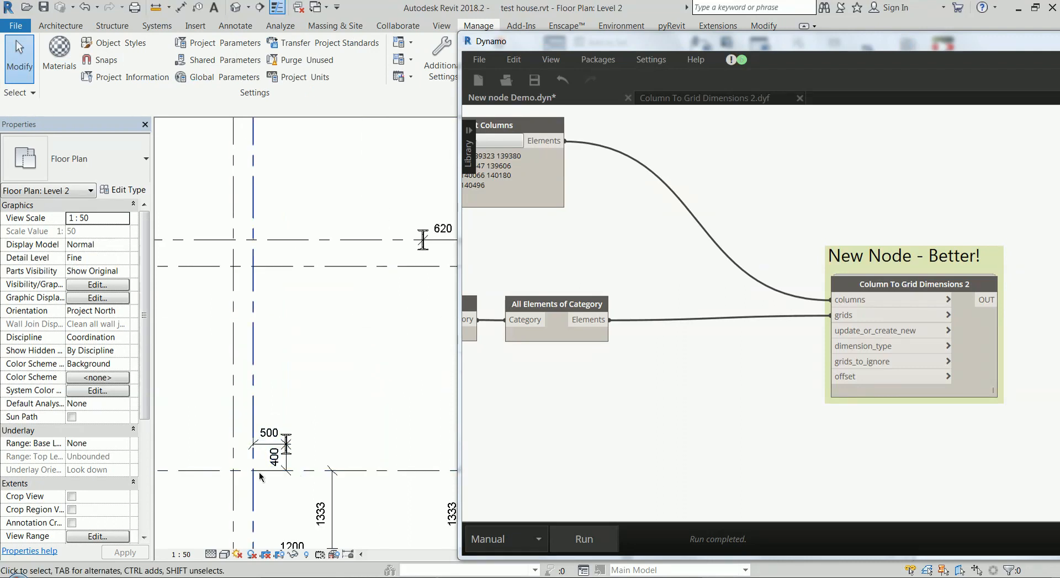
pyautogui.moveTo(352, 445)
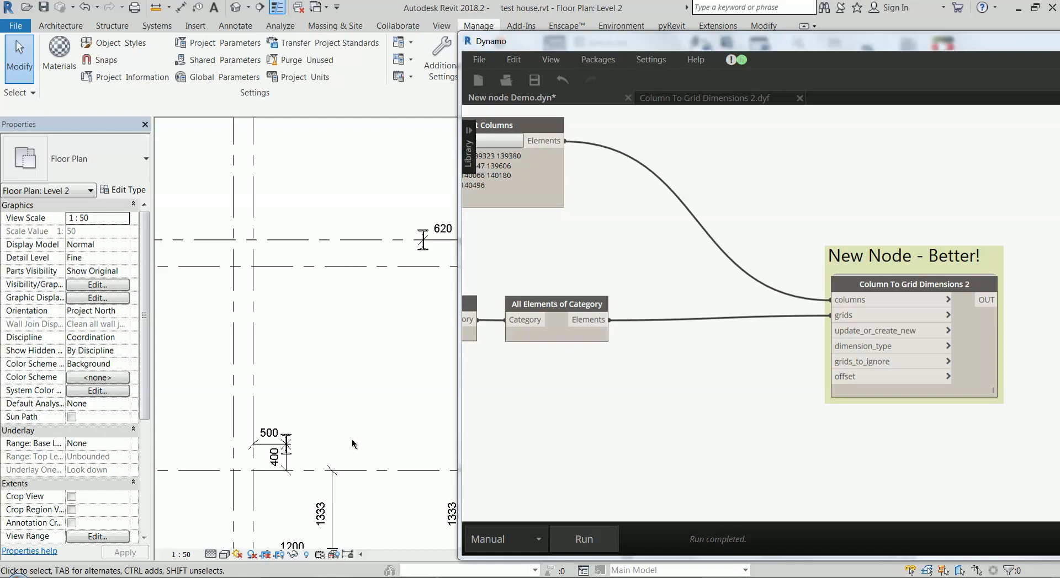
pyautogui.moveTo(721, 416)
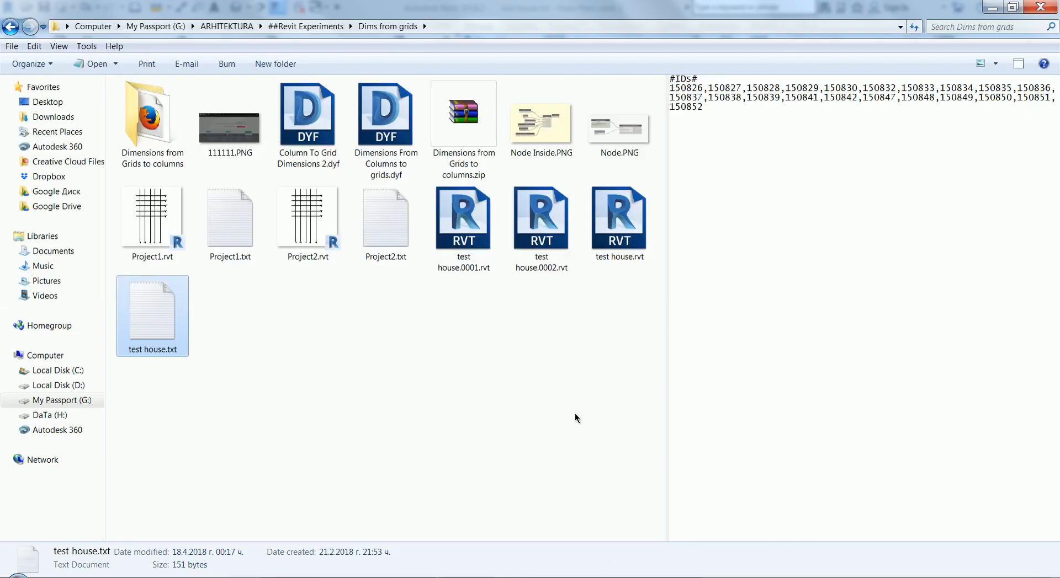
# Step: Preview test house.txt in the Dims from grids folder and highlight its #IDs# header
pyautogui.click(618, 219)
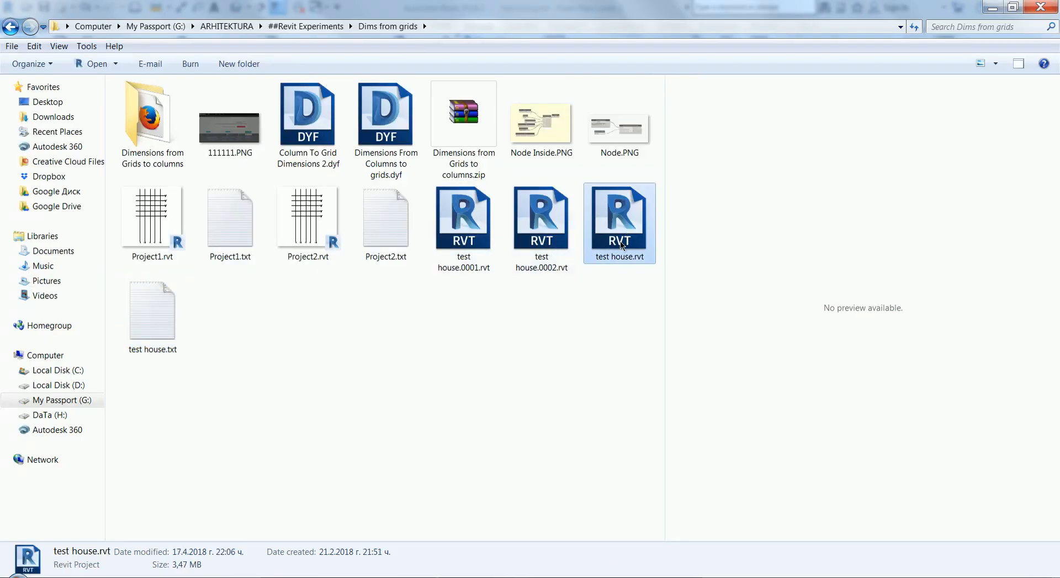
pyautogui.moveTo(212, 354)
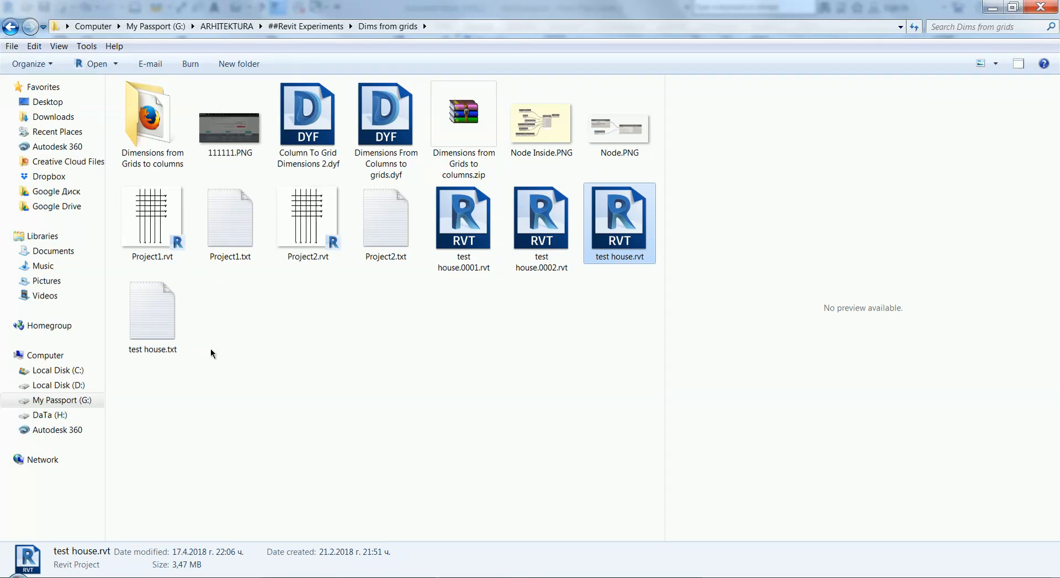
pyautogui.click(152, 314)
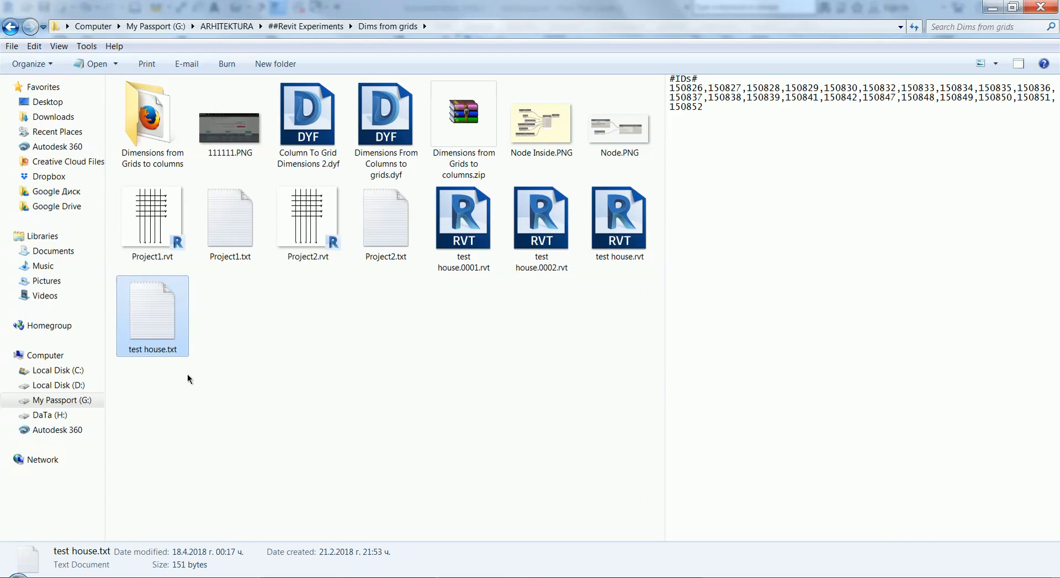
pyautogui.click(618, 220)
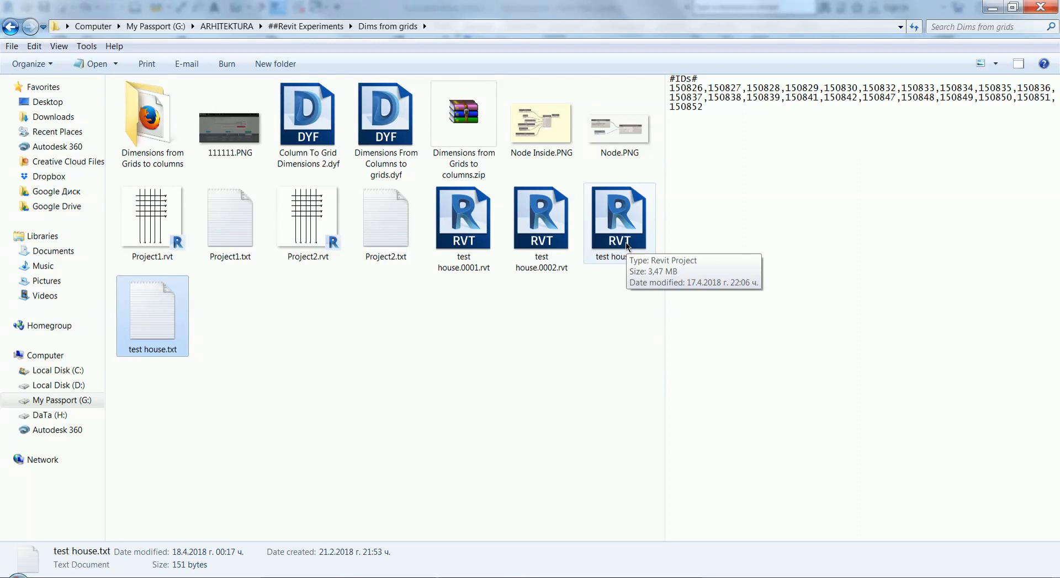
pyautogui.moveTo(272, 390)
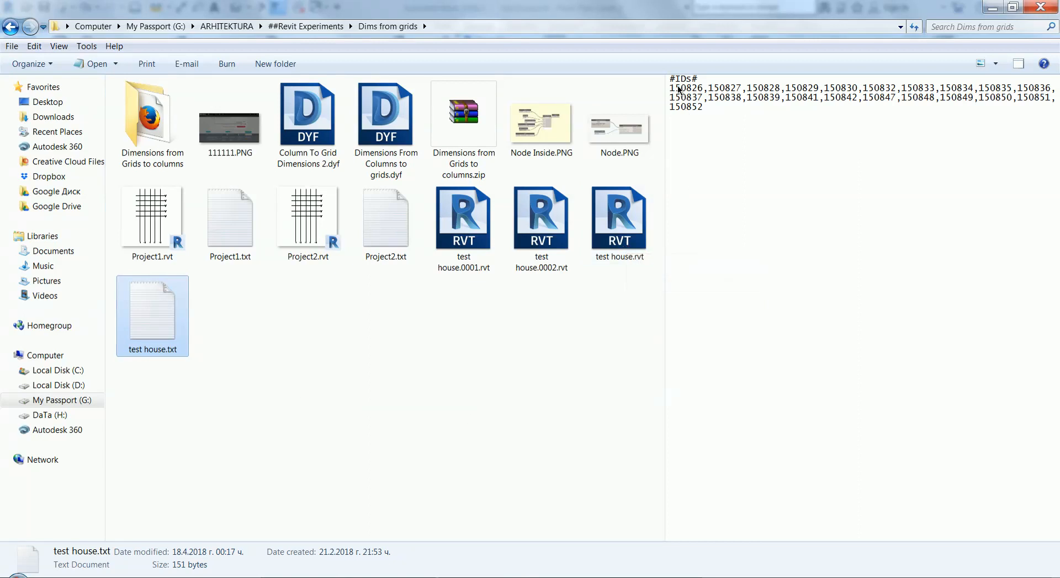
pyautogui.click(822, 133)
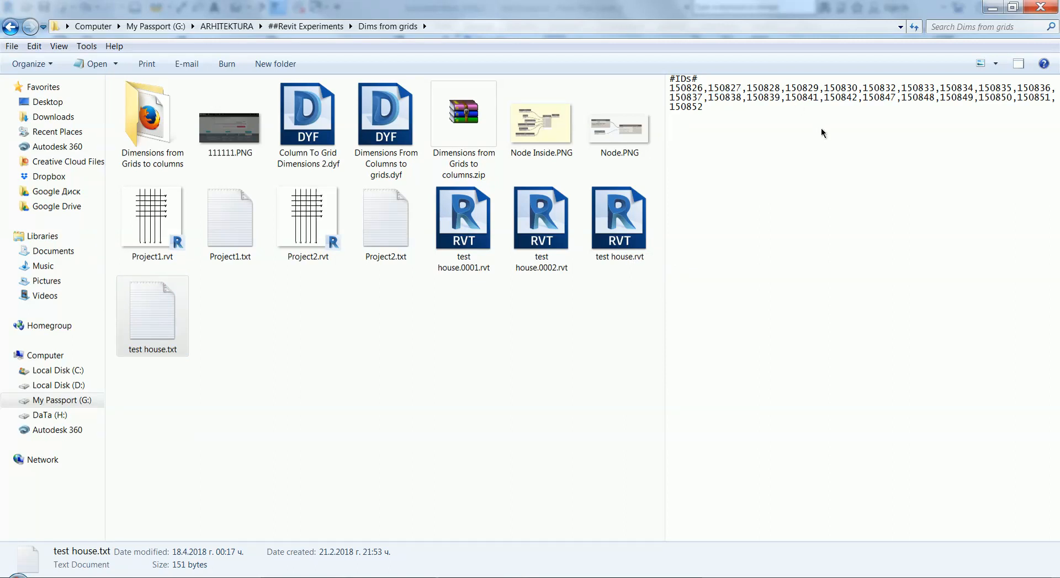
pyautogui.doubleClick(683, 78)
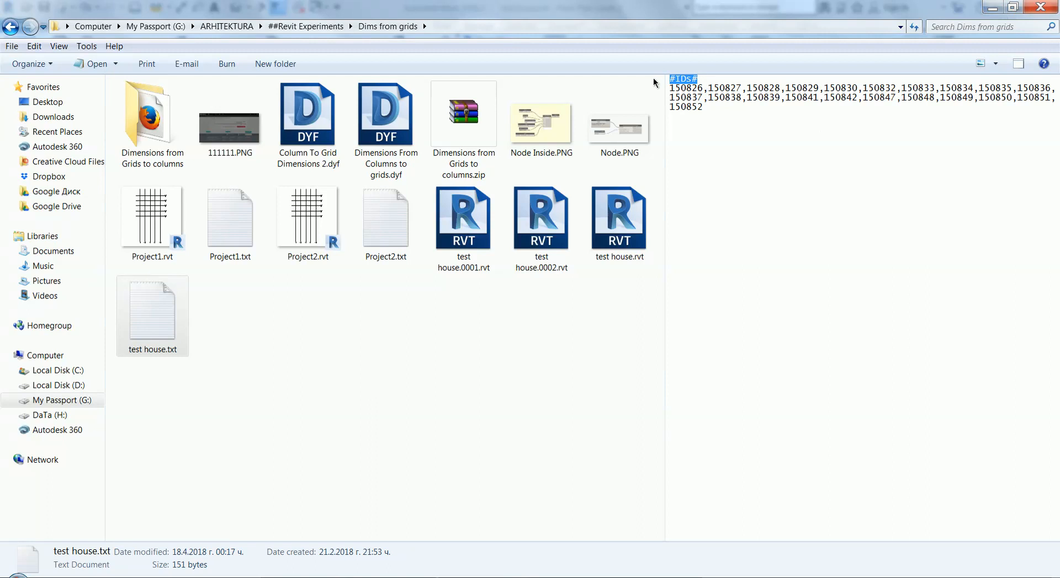
pyautogui.moveTo(1012, 7)
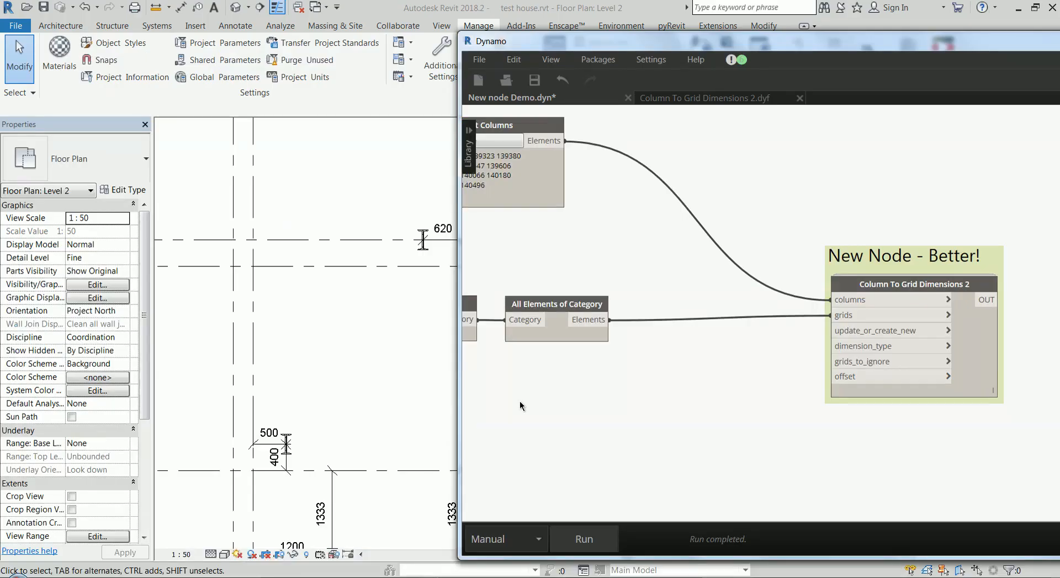
# Step: Select a structural column in the Revit plan and bring up Dynamo's node search
pyautogui.click(286, 445)
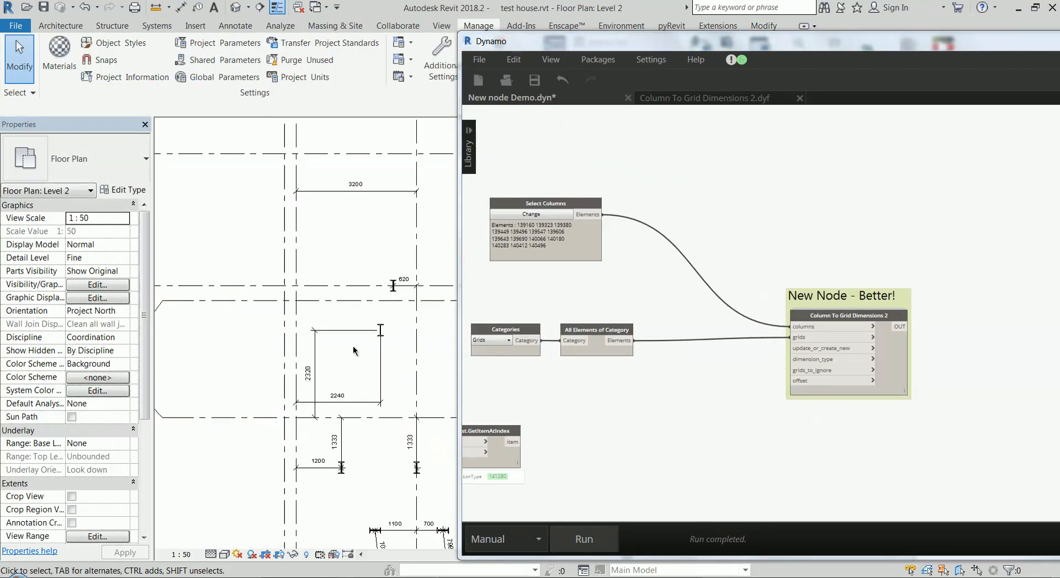
pyautogui.moveTo(560, 442)
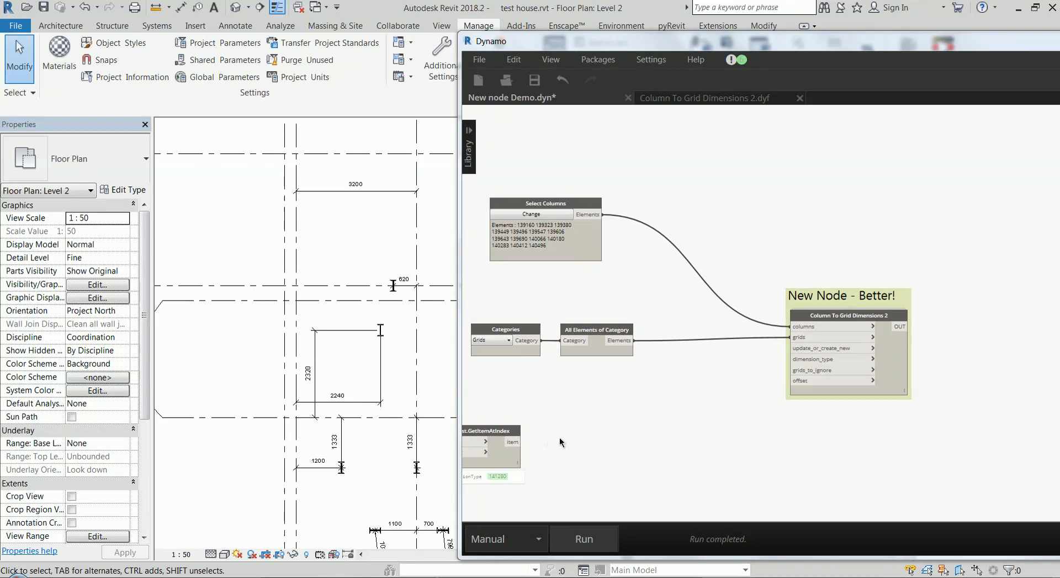
pyautogui.moveTo(370, 376)
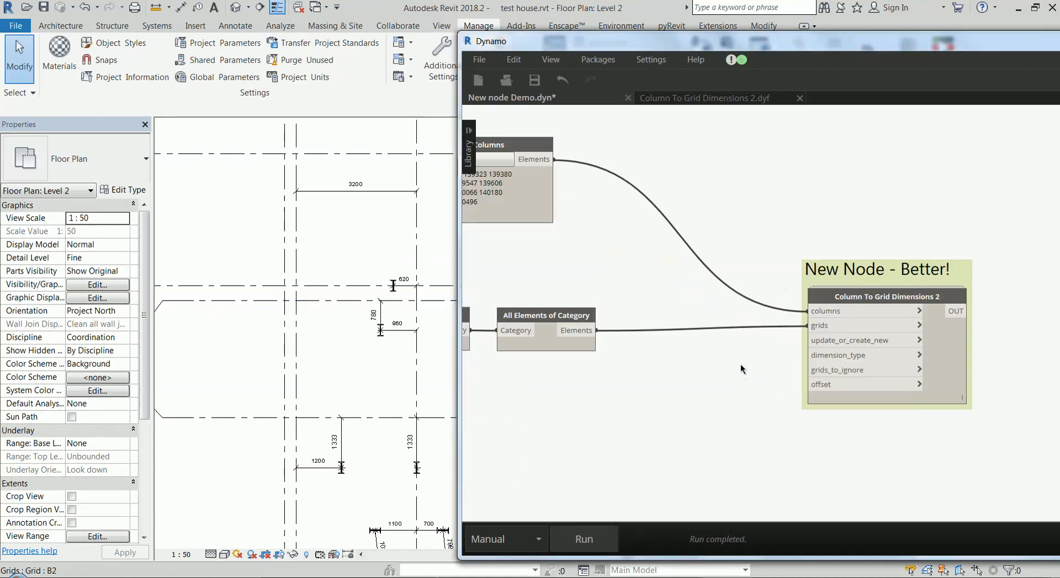
pyautogui.click(399, 324)
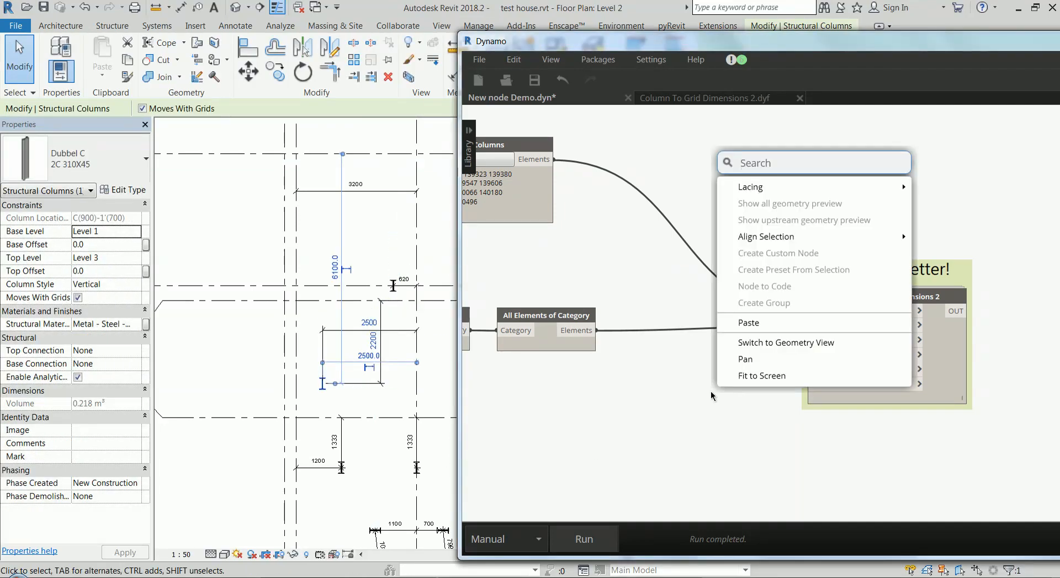
# Step: Add a False Boolean node for update_or_create_new and run the graph
pyautogui.write('bool')
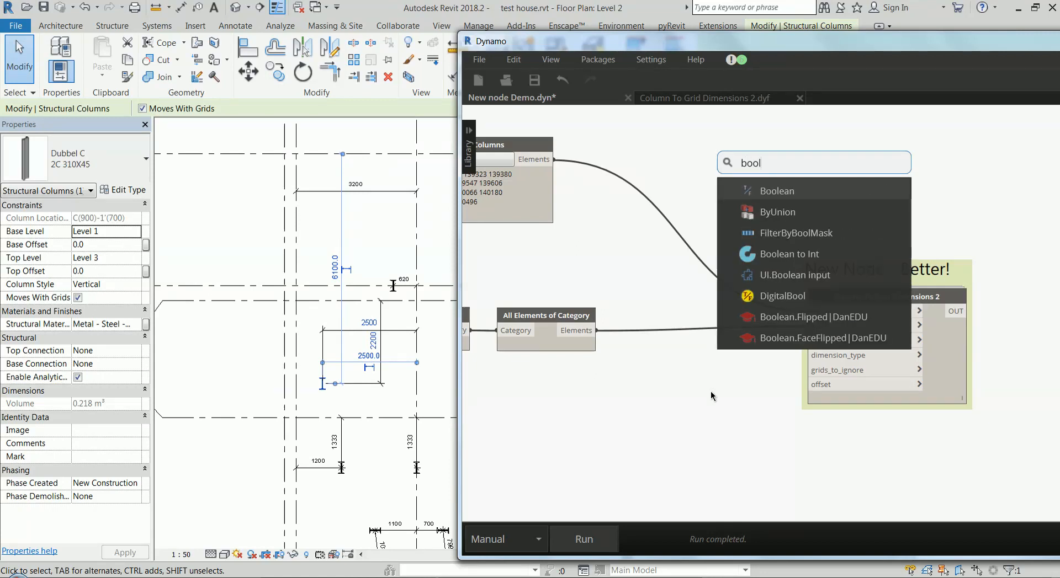
pyautogui.click(776, 190)
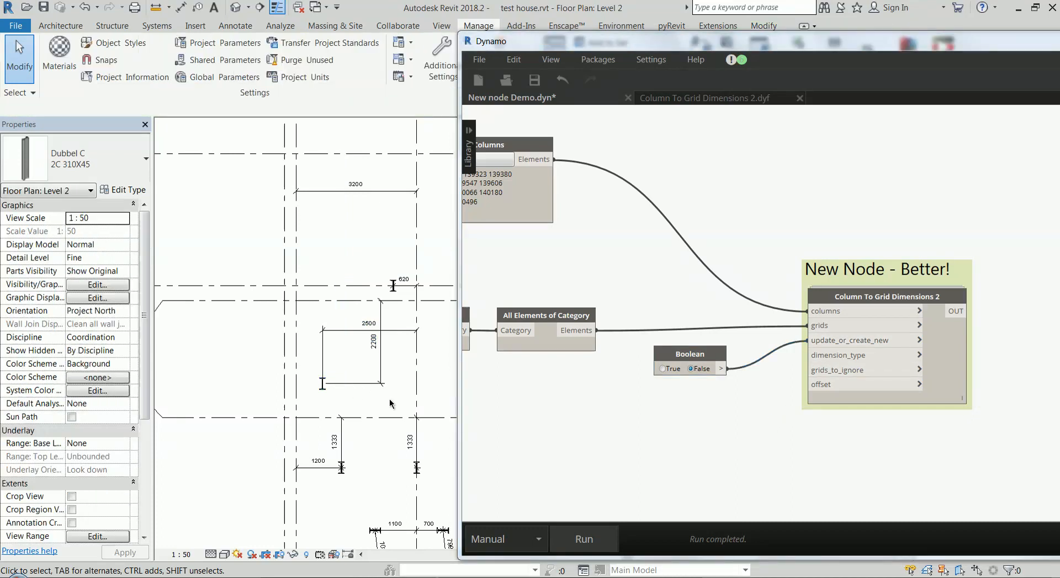
pyautogui.click(331, 391)
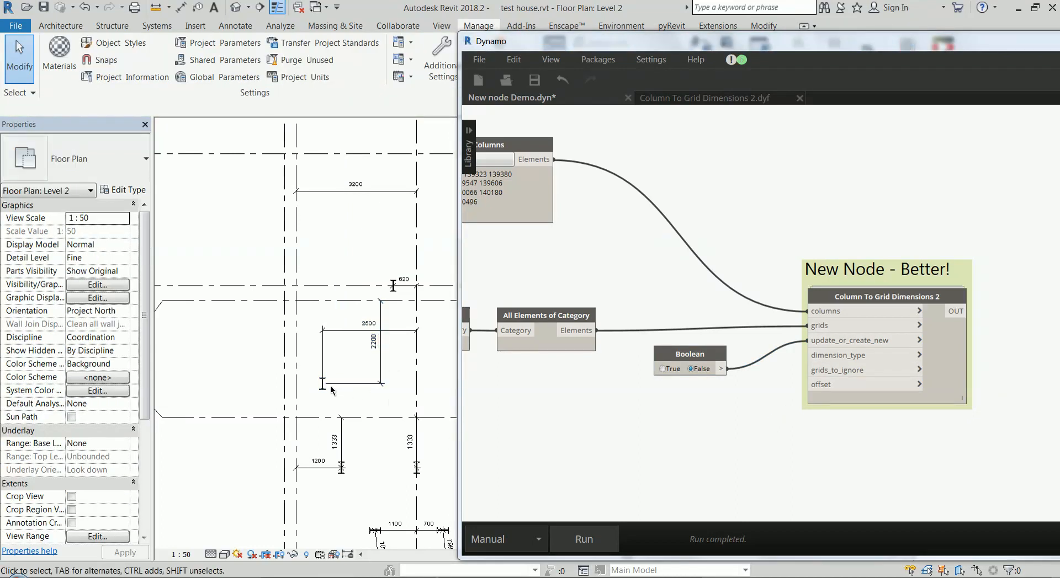
pyautogui.click(582, 538)
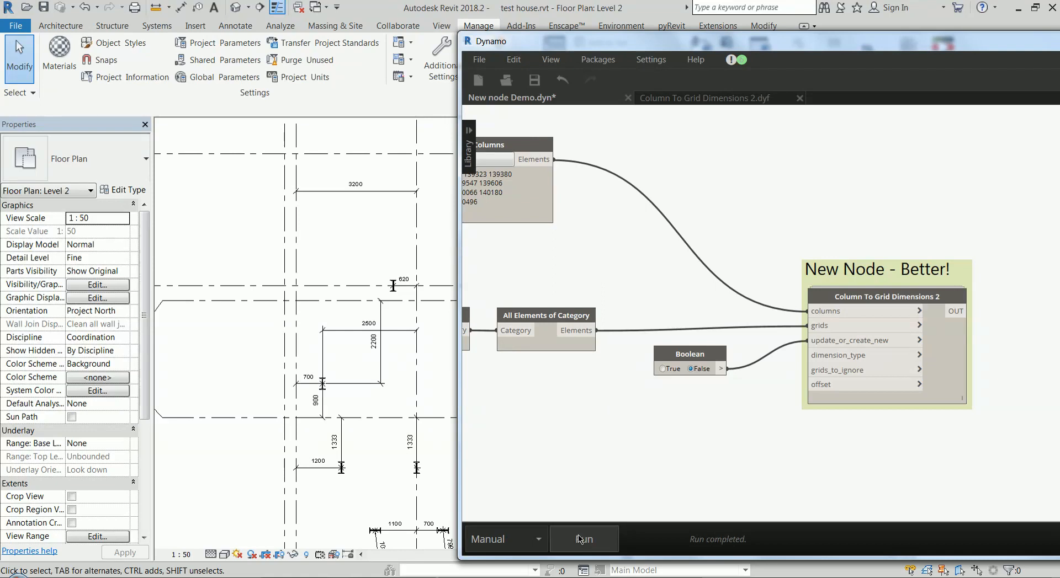
pyautogui.moveTo(409, 404)
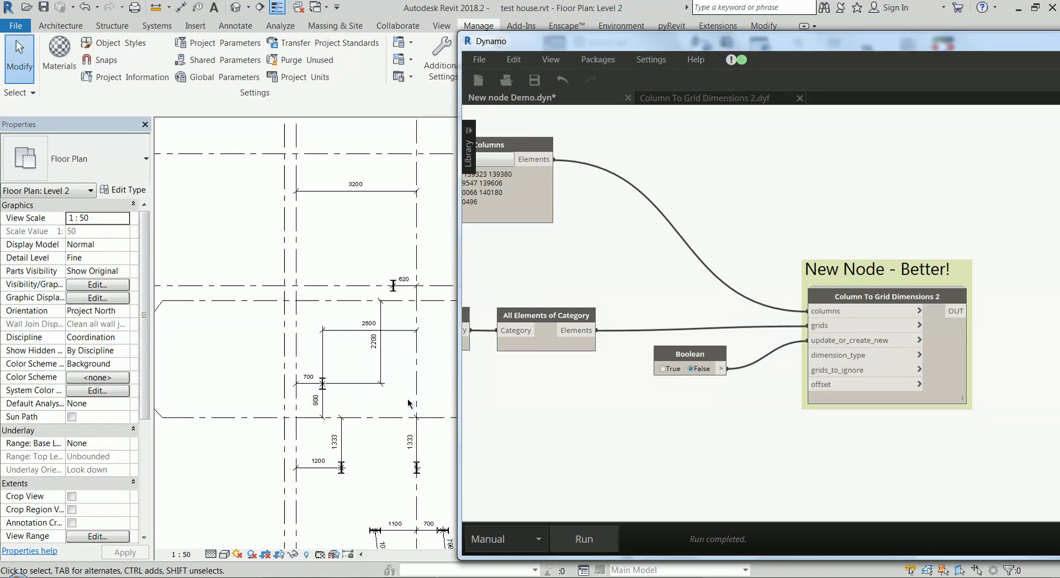
pyautogui.click(84, 7)
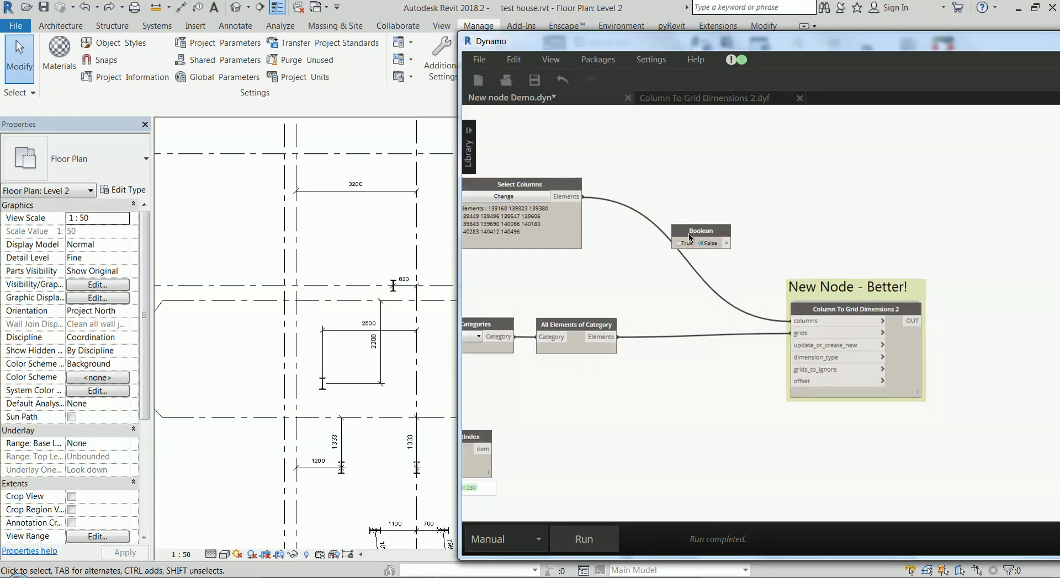
# Step: Add a String node 'B2' wired to grids_to_ignore and run the graph
pyautogui.click(223, 317)
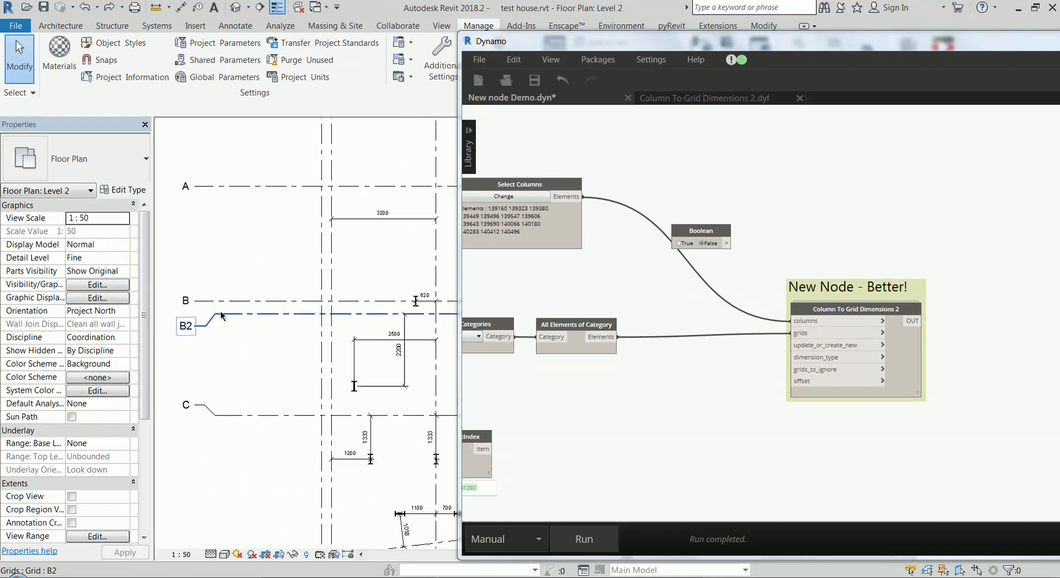
pyautogui.click(223, 314)
pyautogui.write('{"B2","')
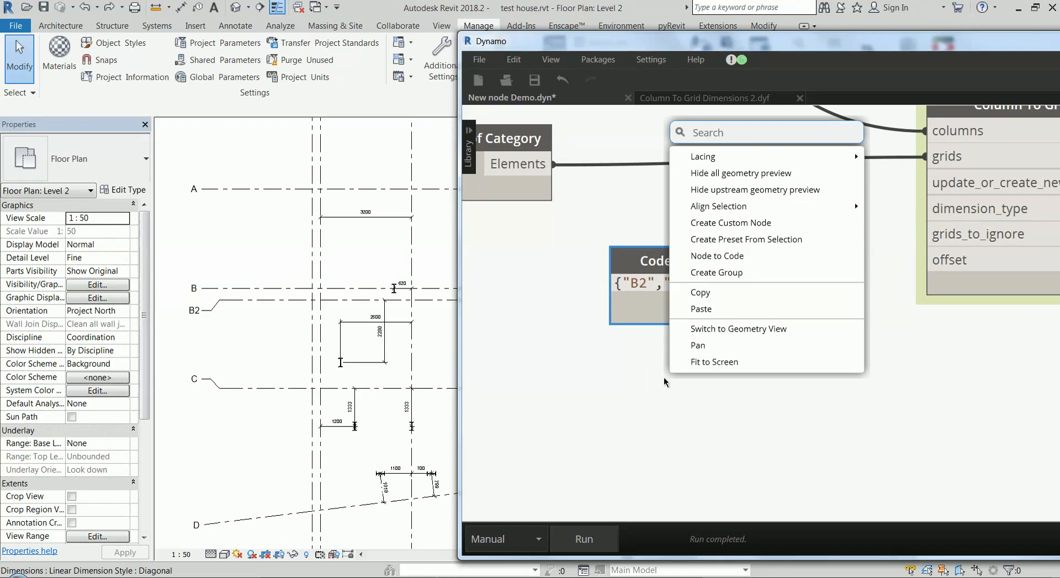
pyautogui.write('stri')
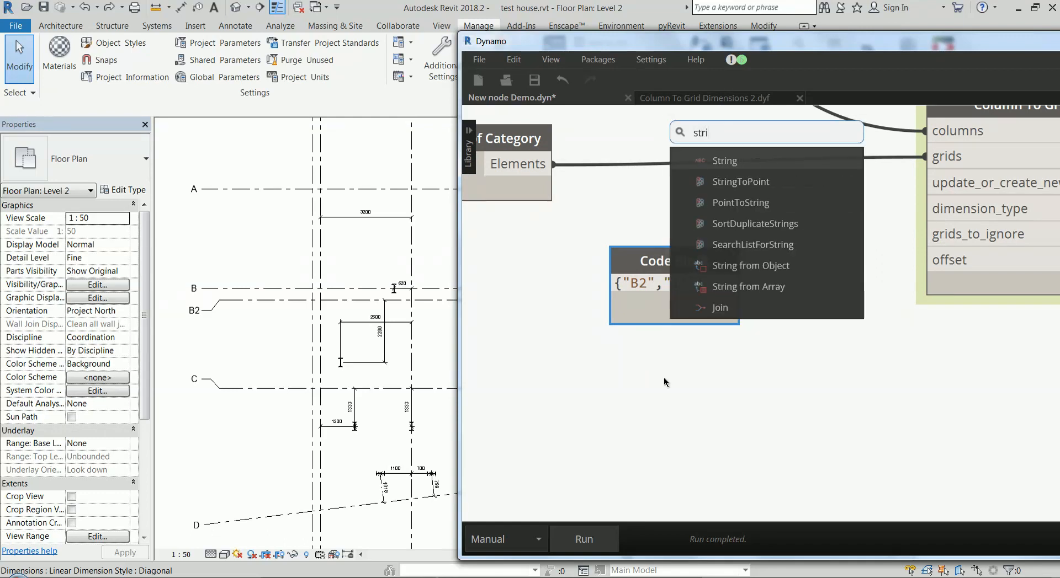
pyautogui.click(724, 160)
pyautogui.write('B')
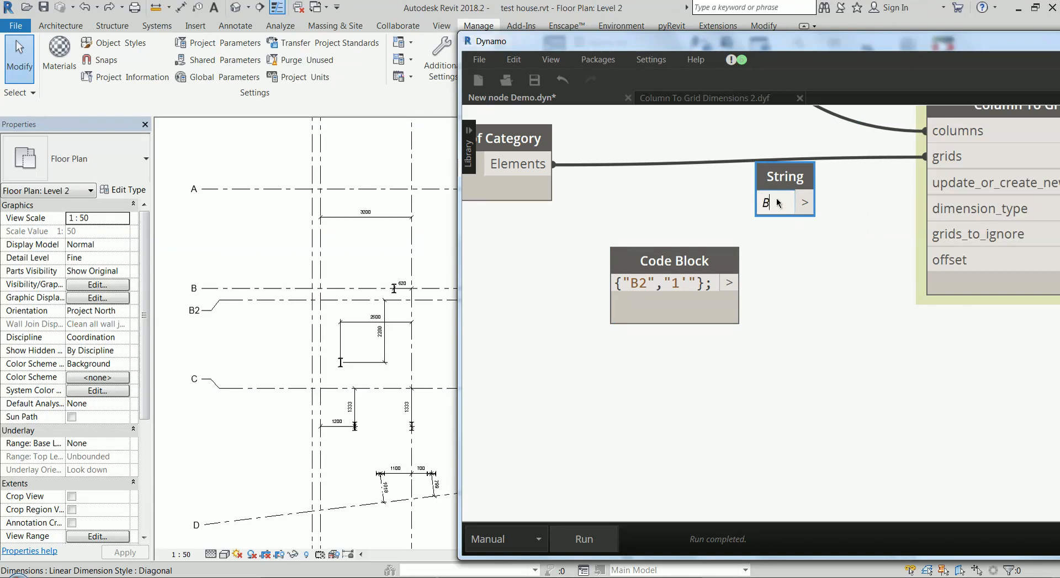
pyautogui.write('2')
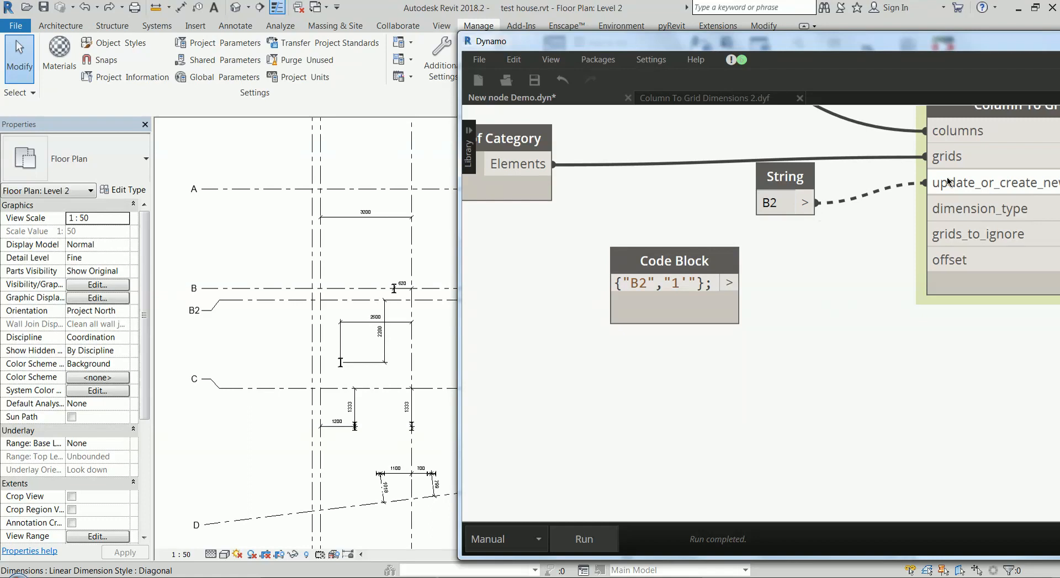
pyautogui.click(583, 539)
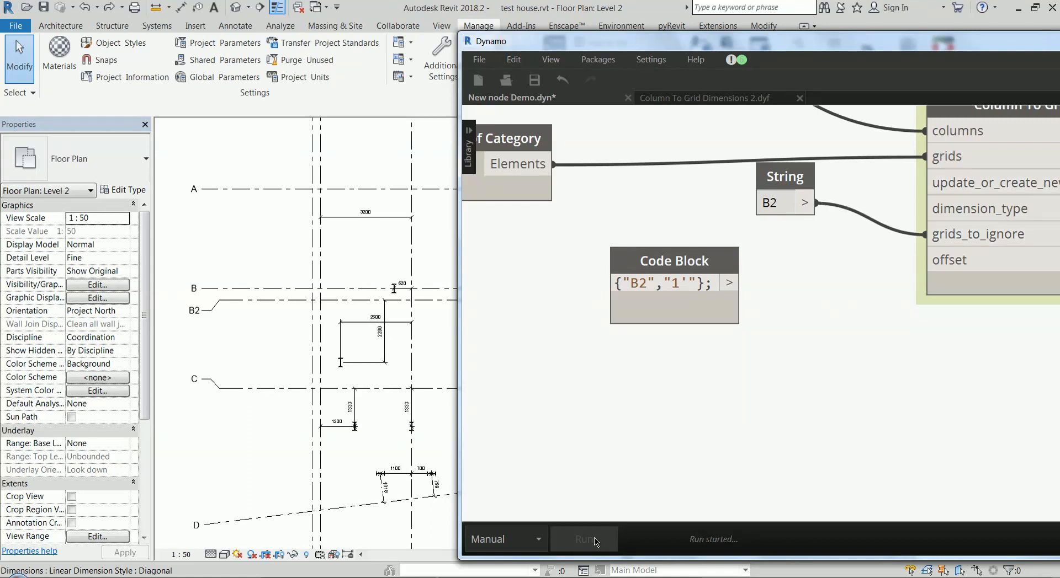
pyautogui.click(583, 539)
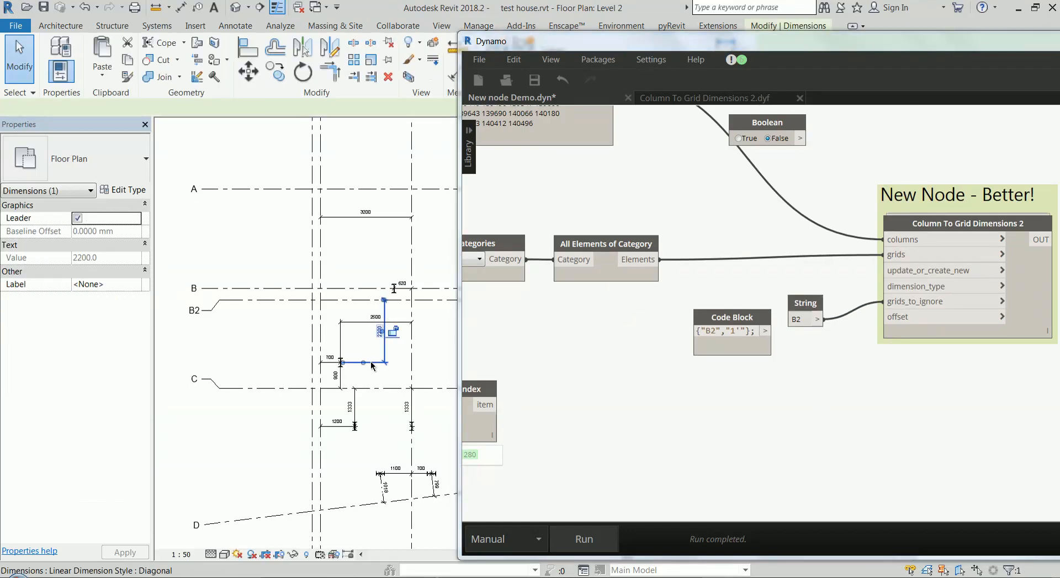
# Step: Select all dimension instances in the view, clear them, and rerun the graph ignoring B2
pyautogui.rightClick(371, 365)
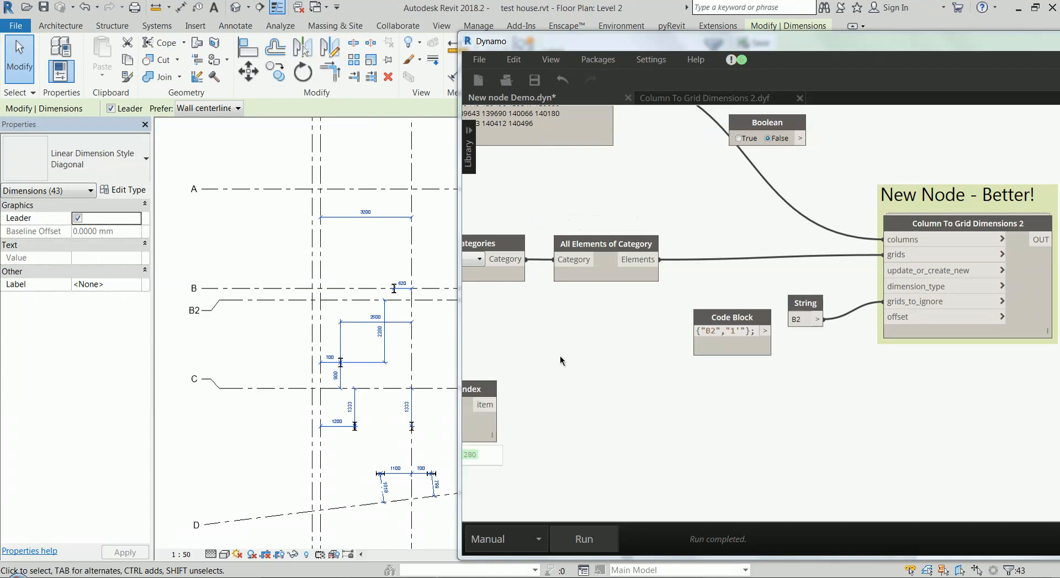
pyautogui.click(478, 26)
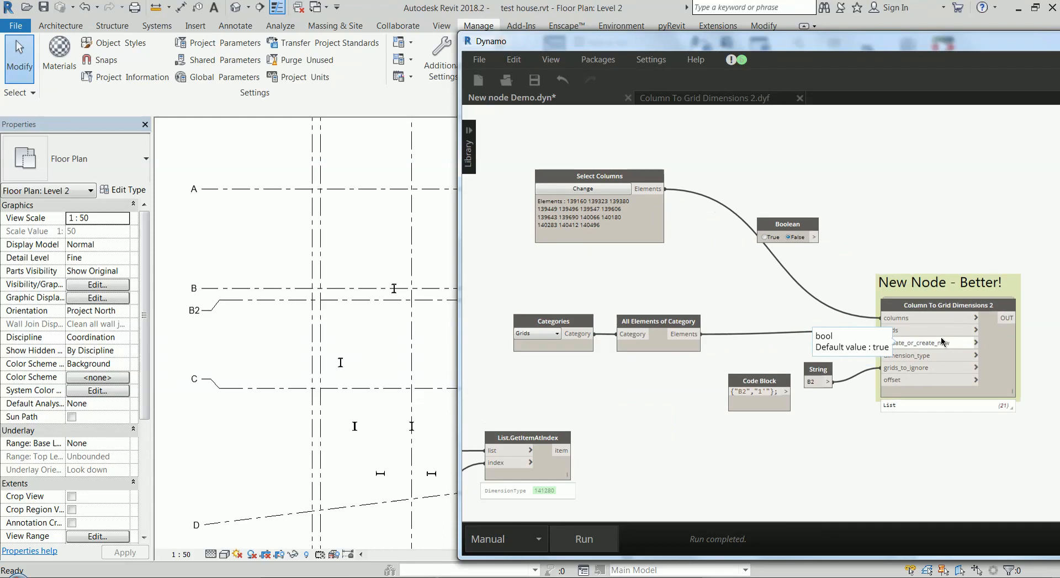
pyautogui.moveTo(940, 347)
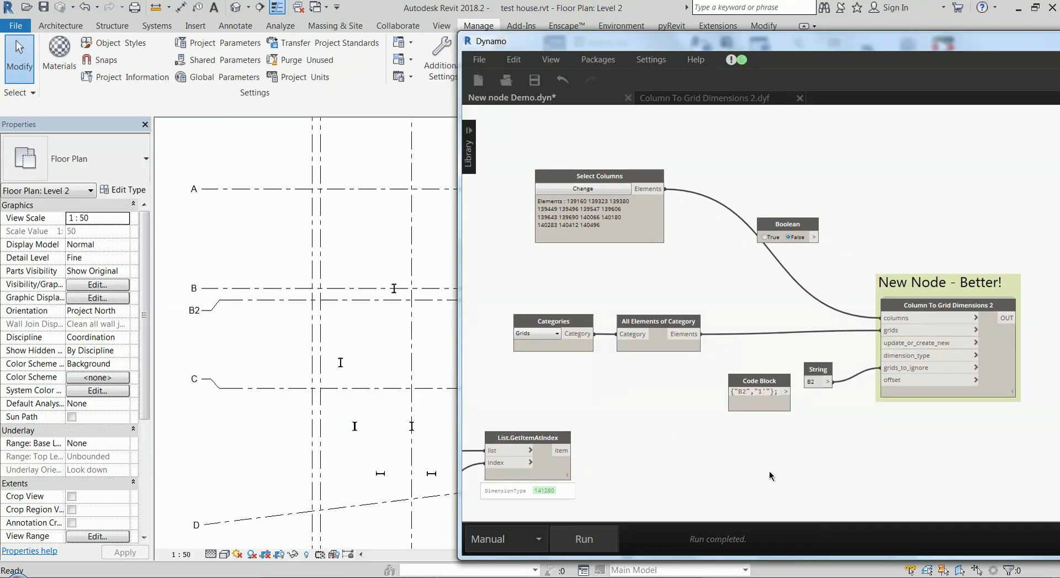
pyautogui.moveTo(591, 540)
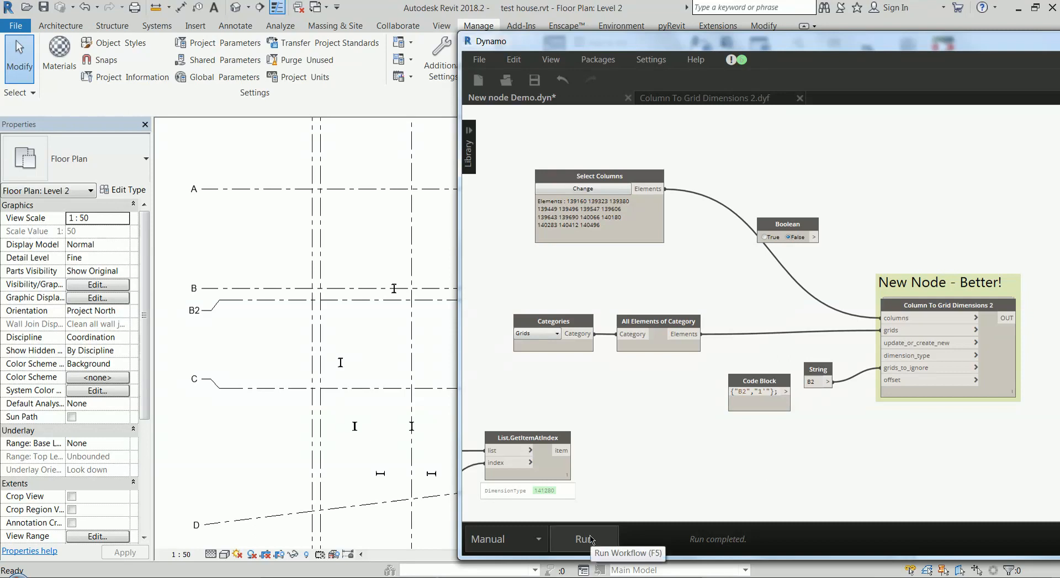
pyautogui.click(583, 539)
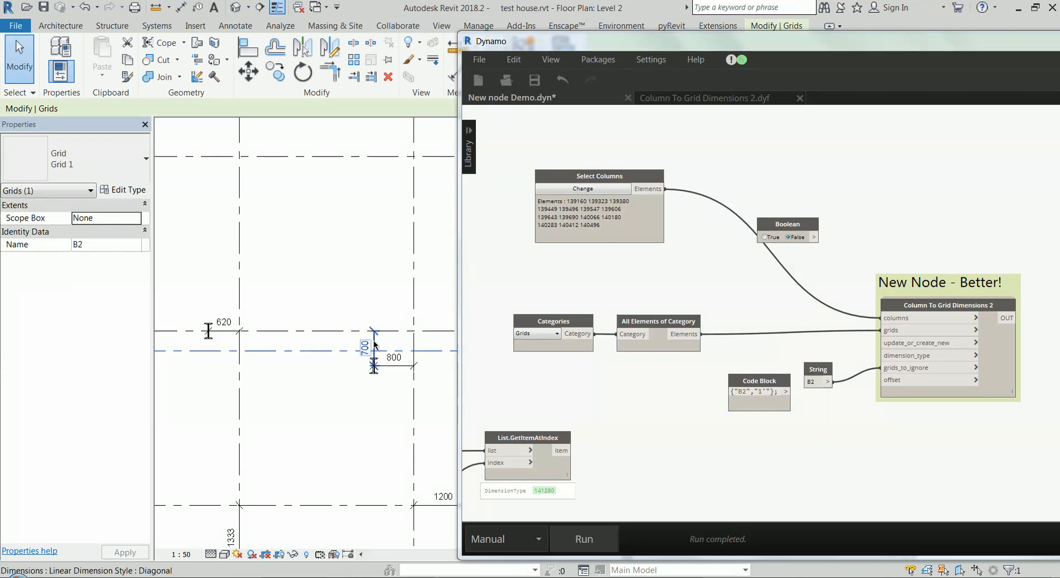
# Step: Feed the Code Block {"B2","1'"} into grids_to_ignore and rerun the graph
pyautogui.click(374, 346)
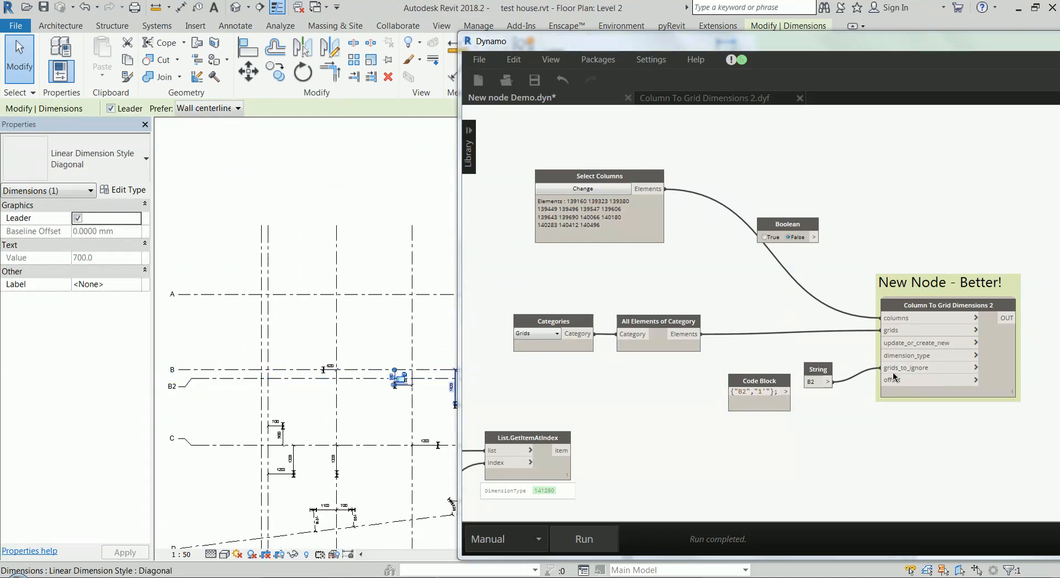
pyautogui.click(583, 539)
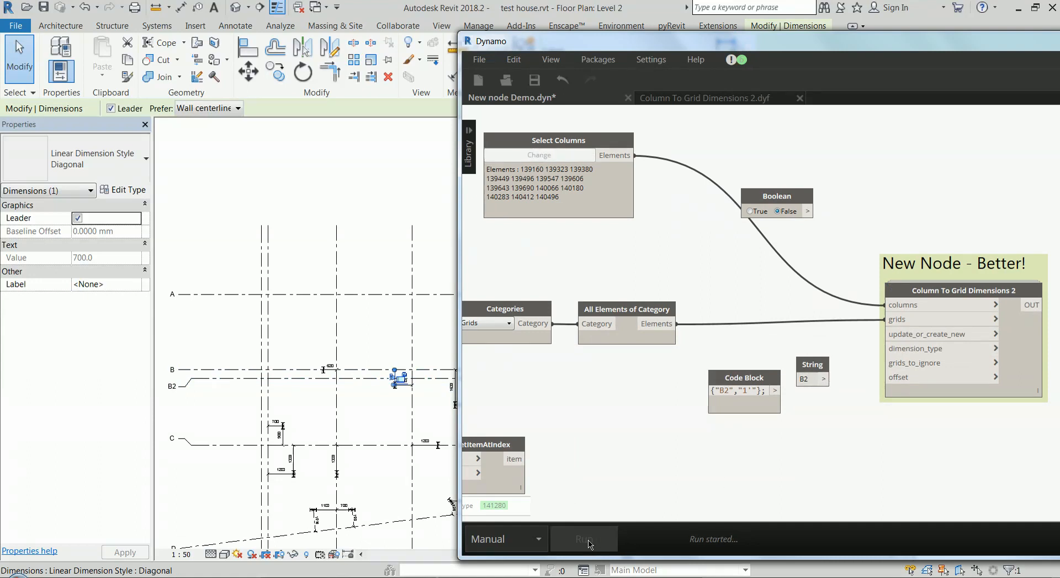
pyautogui.click(583, 539)
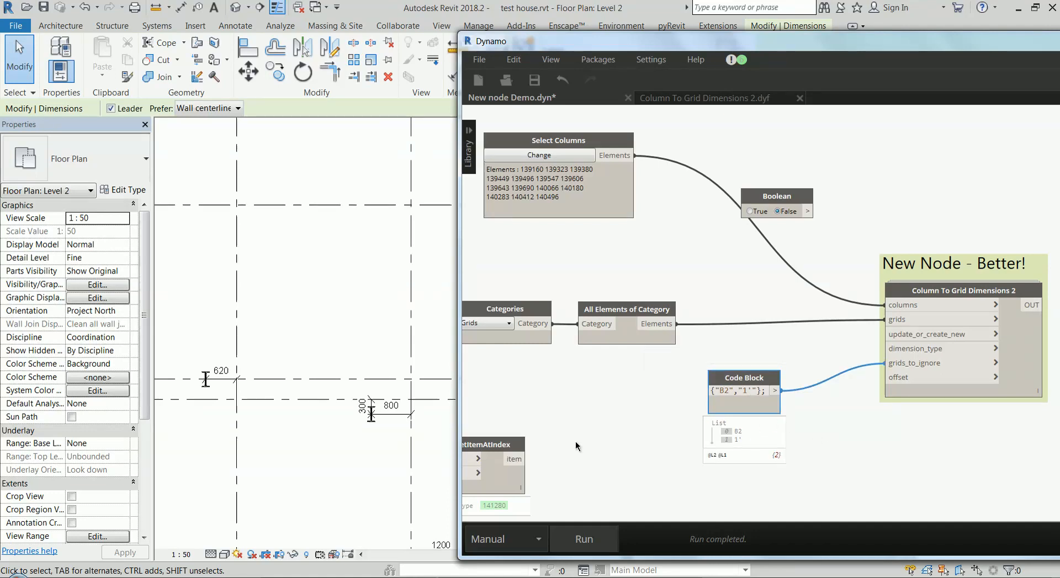
pyautogui.click(582, 539)
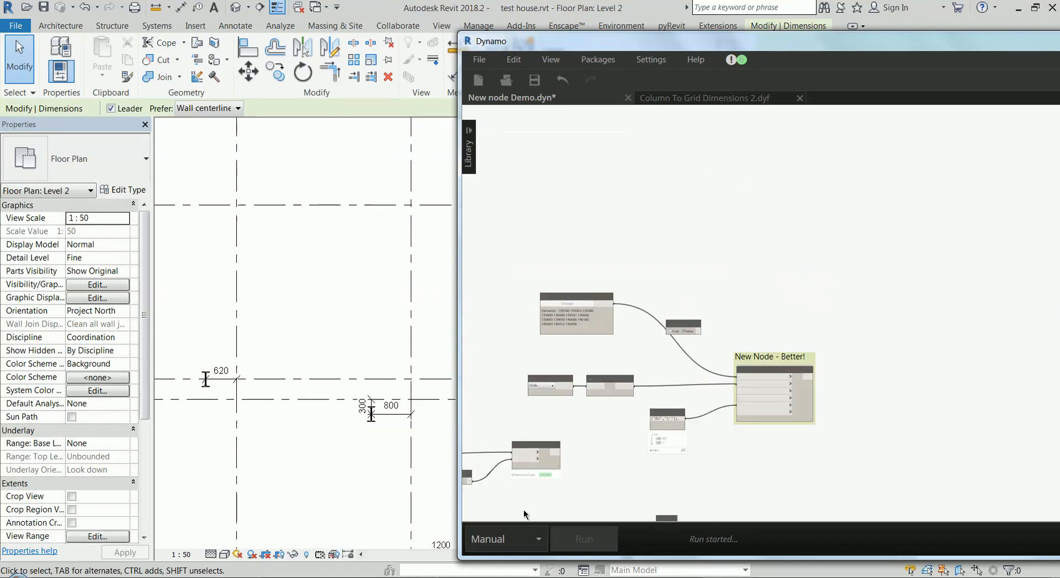
pyautogui.click(583, 539)
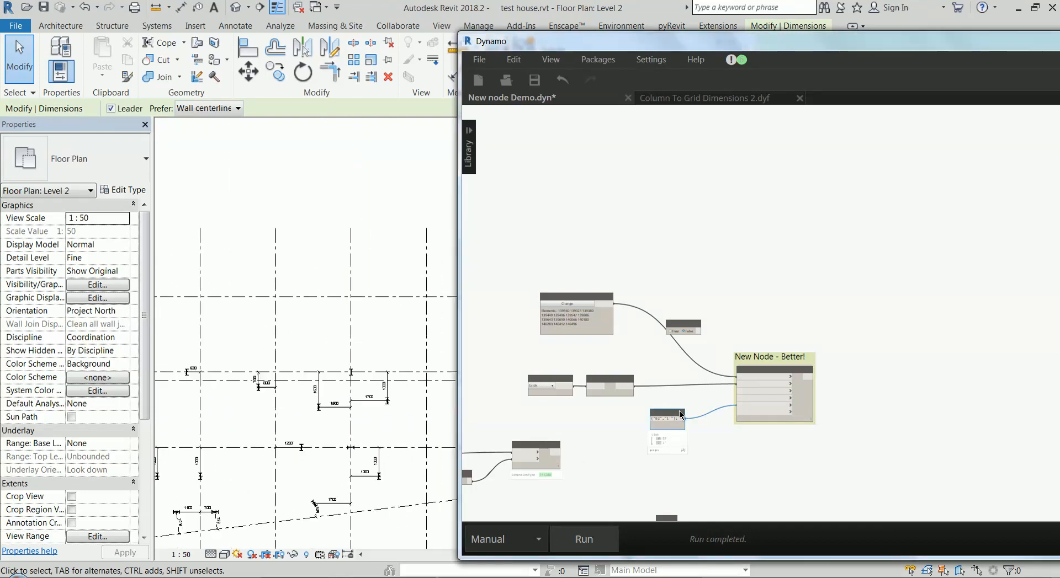
pyautogui.scroll(3)
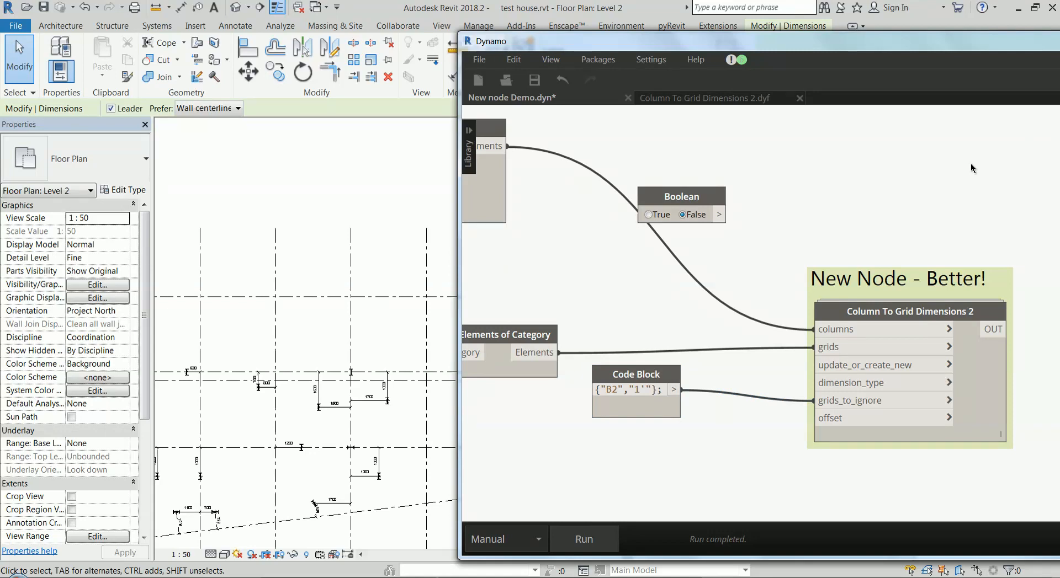
pyautogui.moveTo(804, 436)
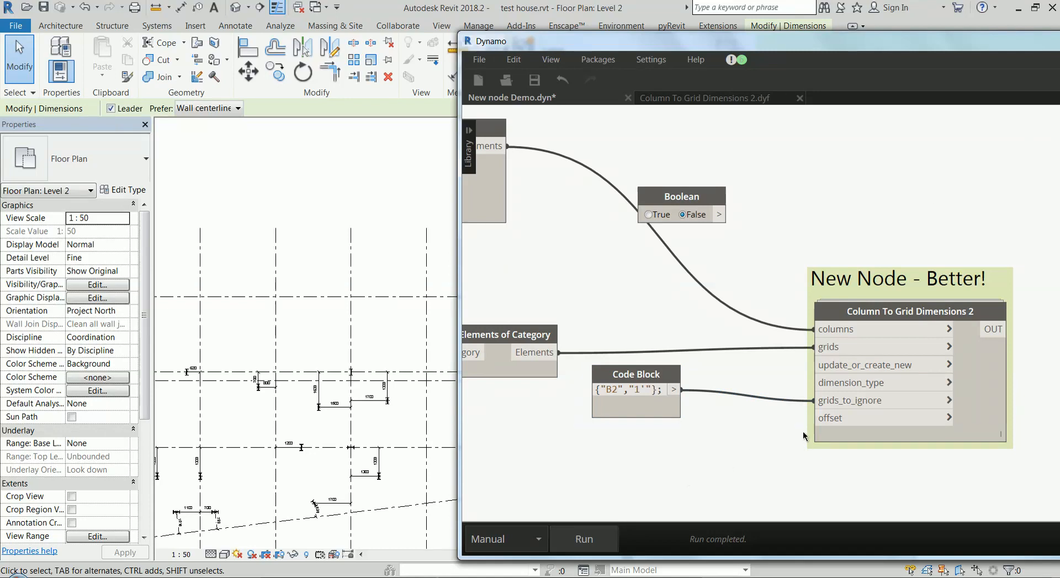
pyautogui.moveTo(861, 419)
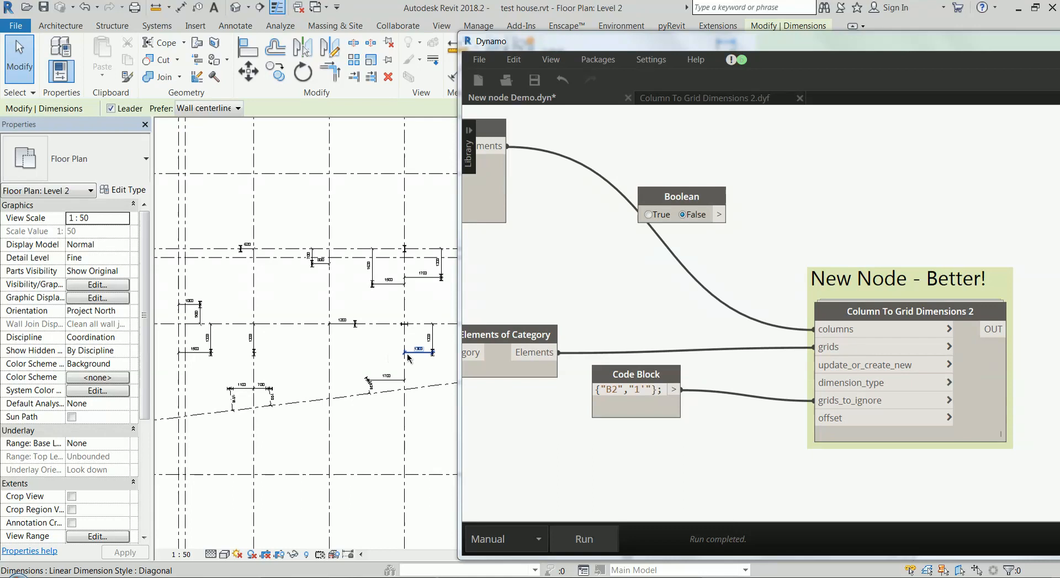
pyautogui.moveTo(407, 356)
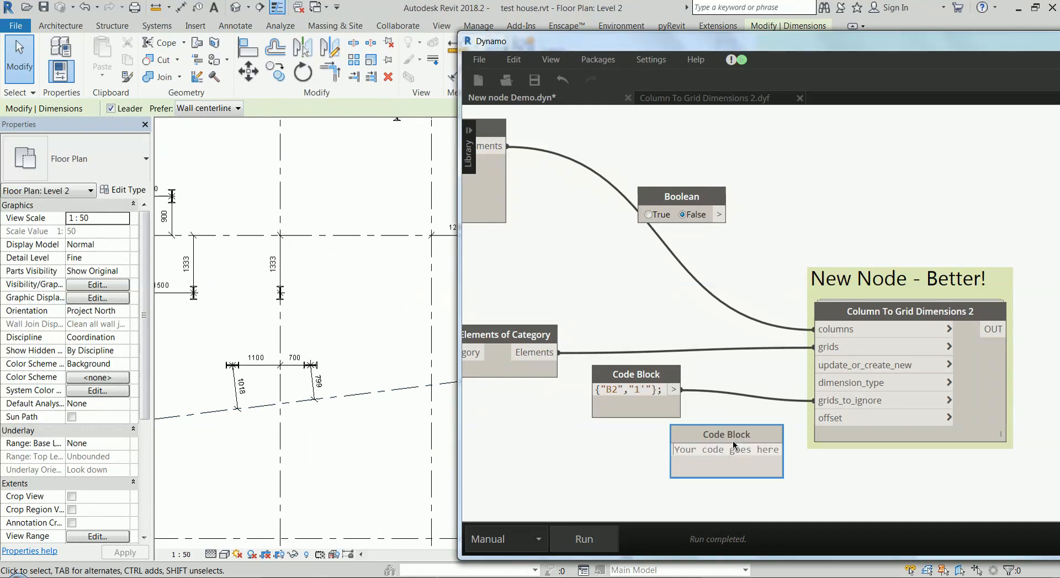
pyautogui.moveTo(410, 325)
pyautogui.write('200;')
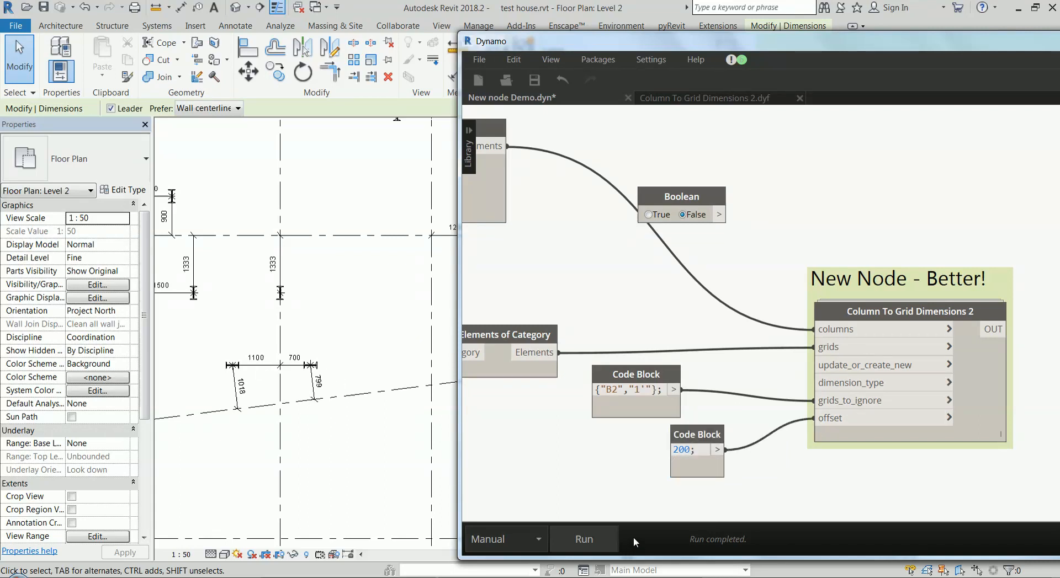
# Step: Run the graph with a 200 offset, then change the Code Block to 500 and rerun
pyautogui.click(583, 539)
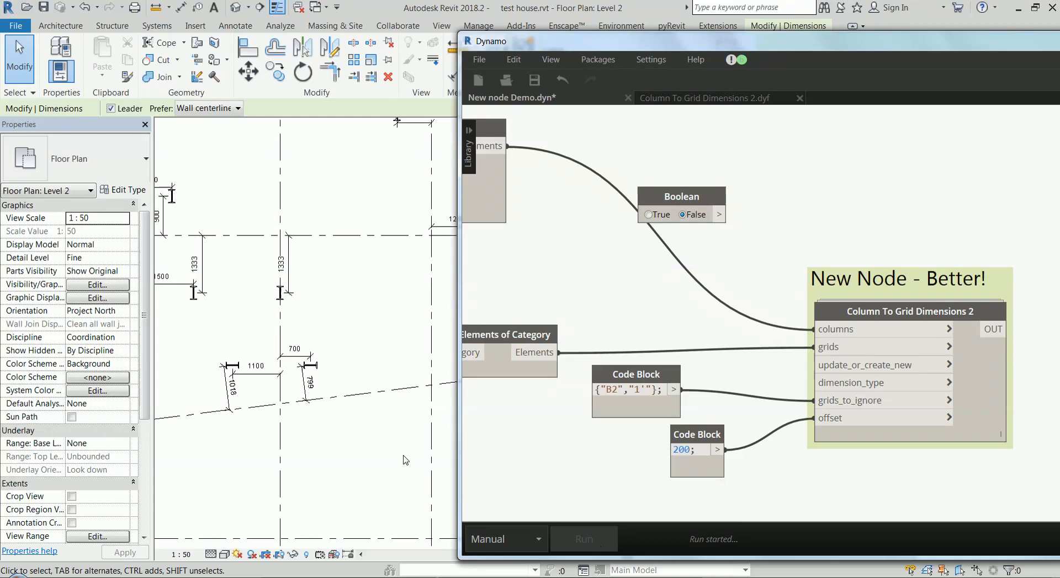
pyautogui.click(583, 539)
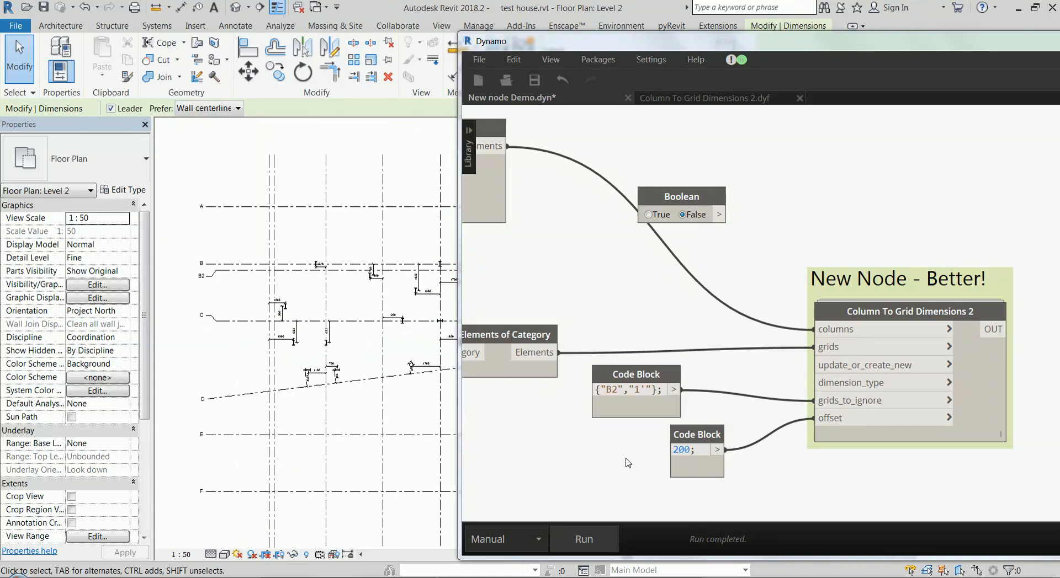
pyautogui.doubleClick(683, 449)
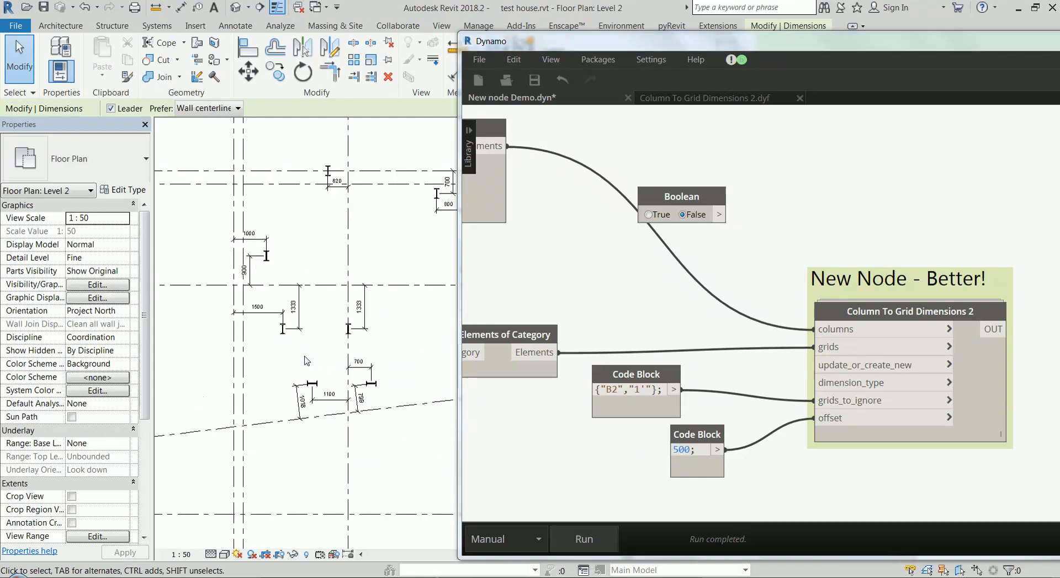
pyautogui.click(584, 539)
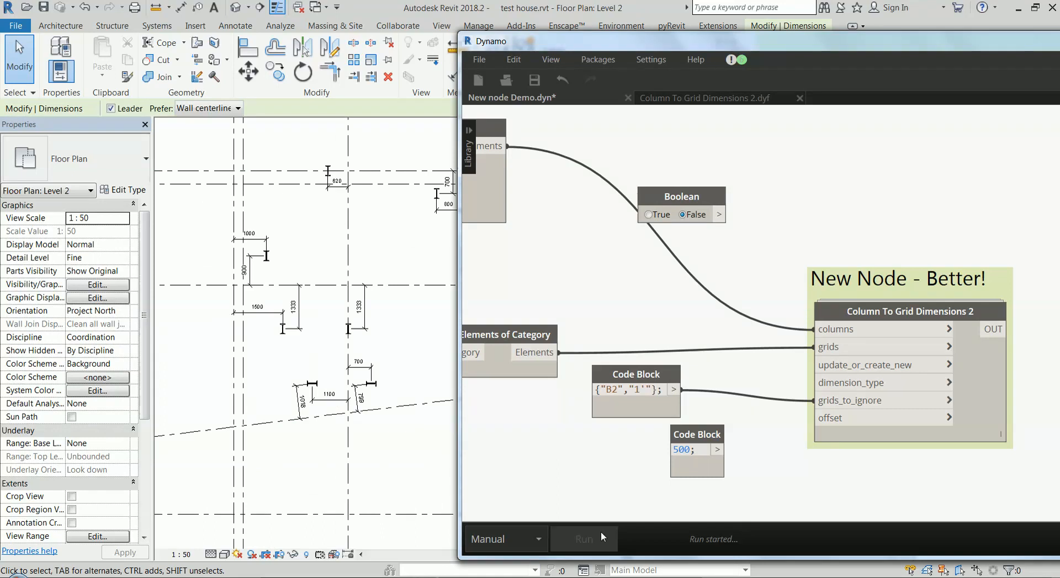
pyautogui.click(583, 539)
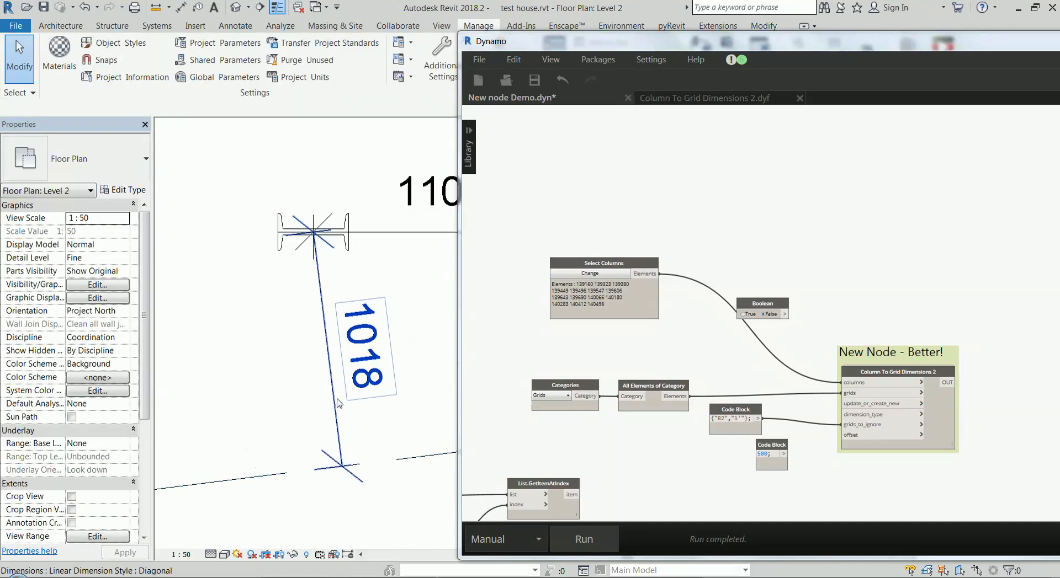
# Step: Select and inspect the diagonal 1018 column-to-grid dimension, then clear the plan selection
pyautogui.click(363, 348)
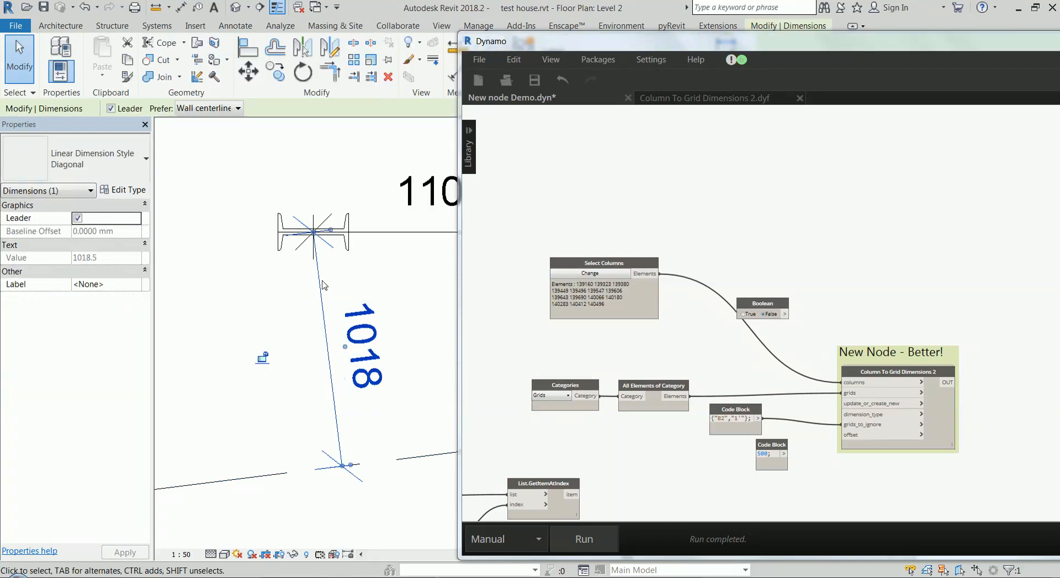
pyautogui.moveTo(313, 239)
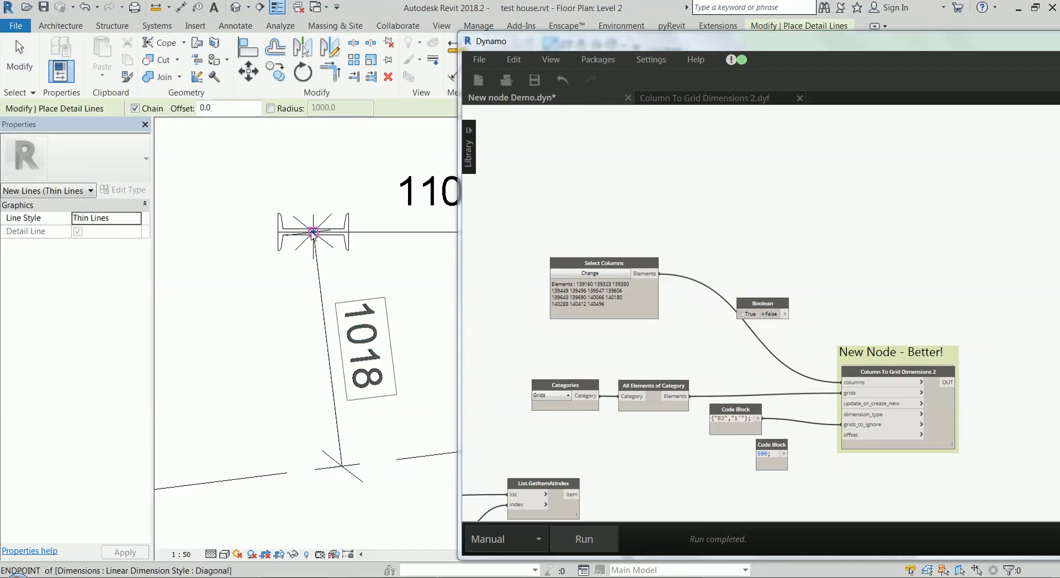
pyautogui.moveTo(314, 468)
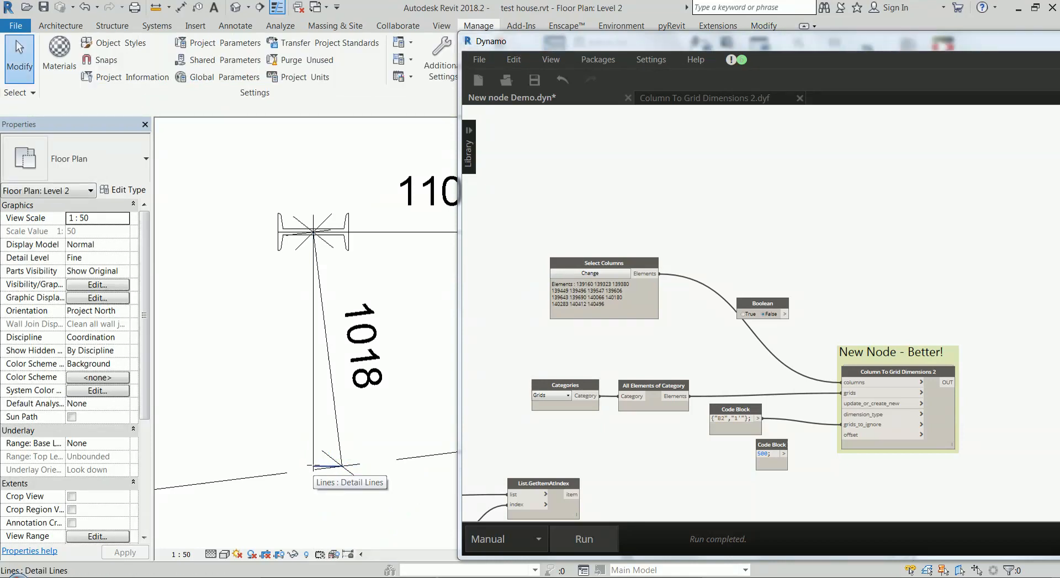
pyautogui.click(323, 352)
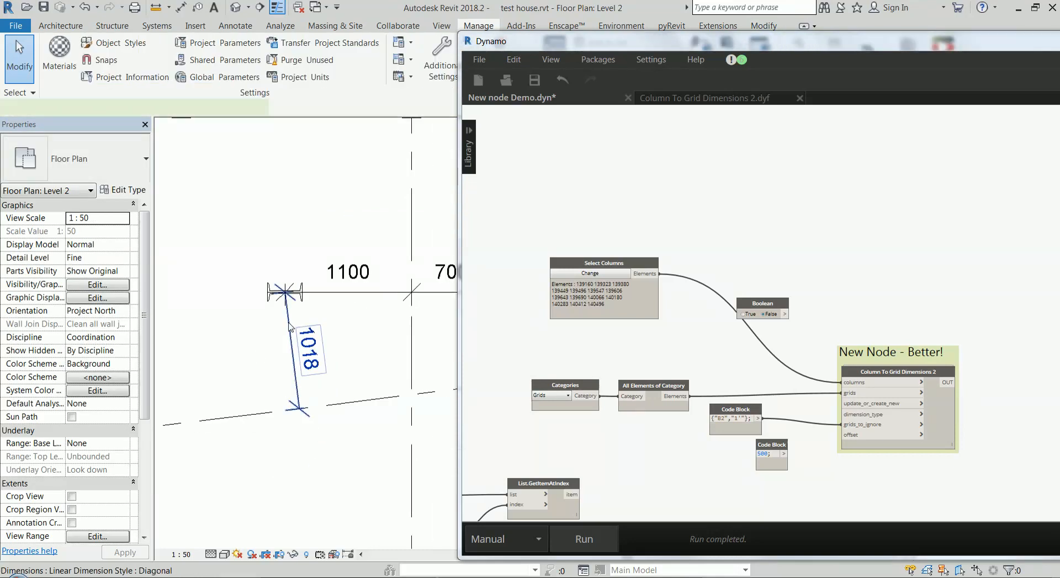
pyautogui.click(310, 351)
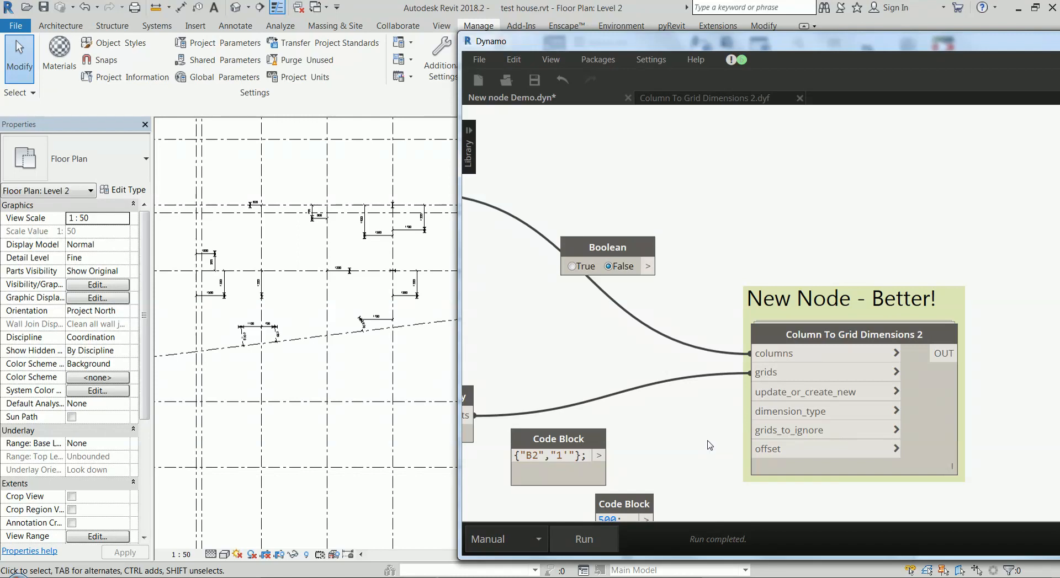
pyautogui.moveTo(698, 419)
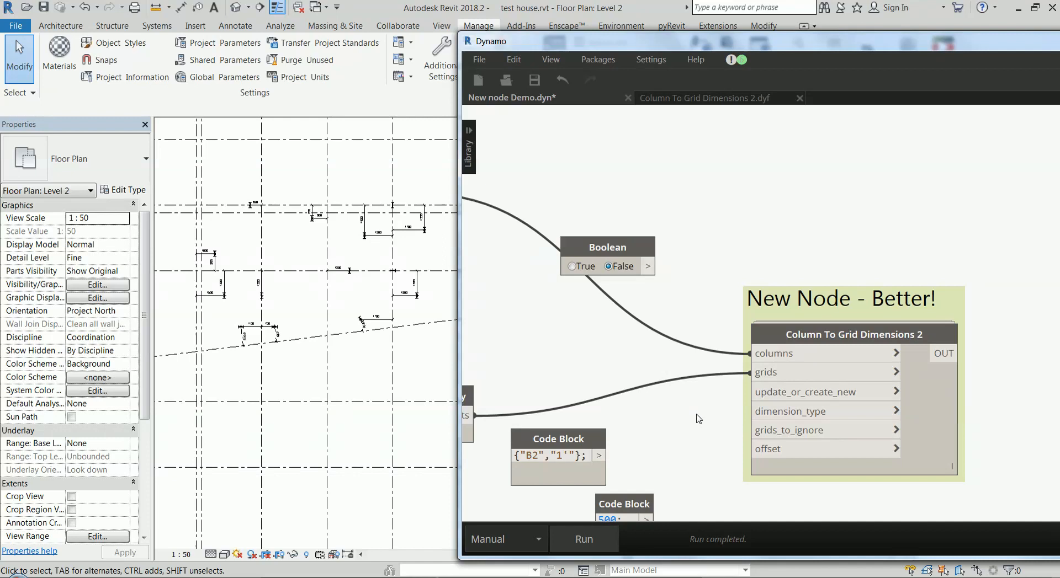